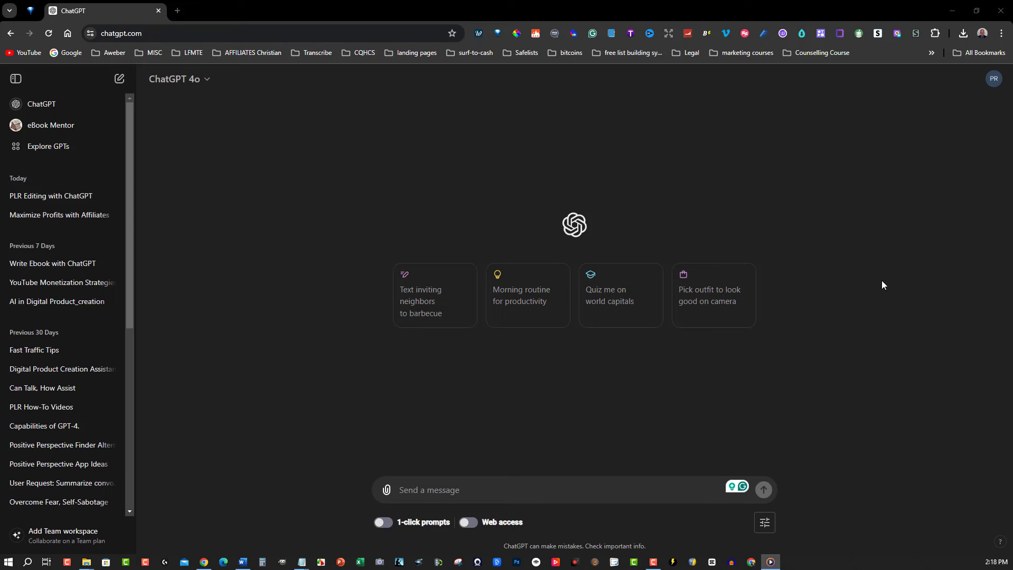
{"action": "mouse_move", "coordinate": [664, 185]}
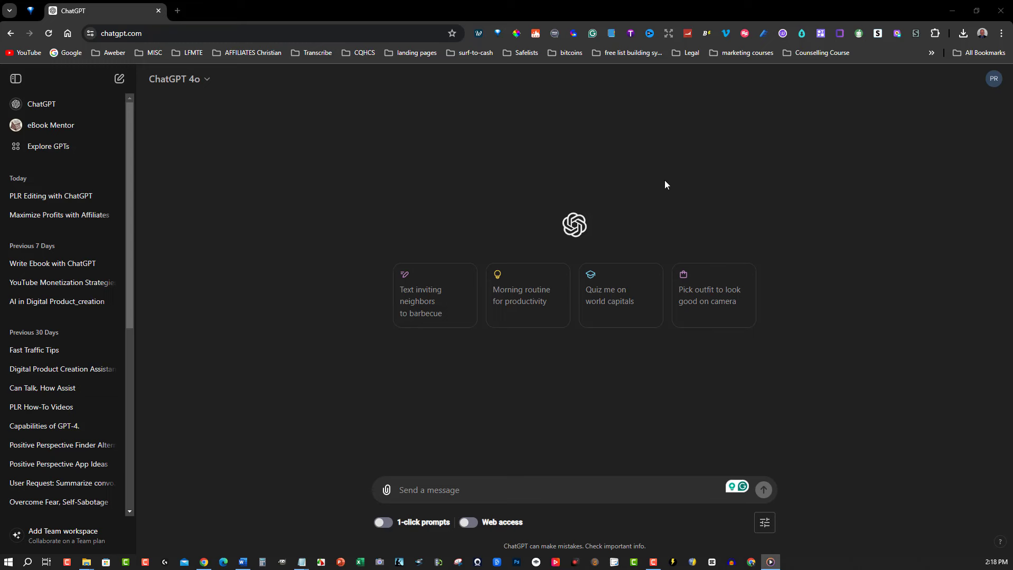
{"action": "mouse_move", "coordinate": [348, 120]}
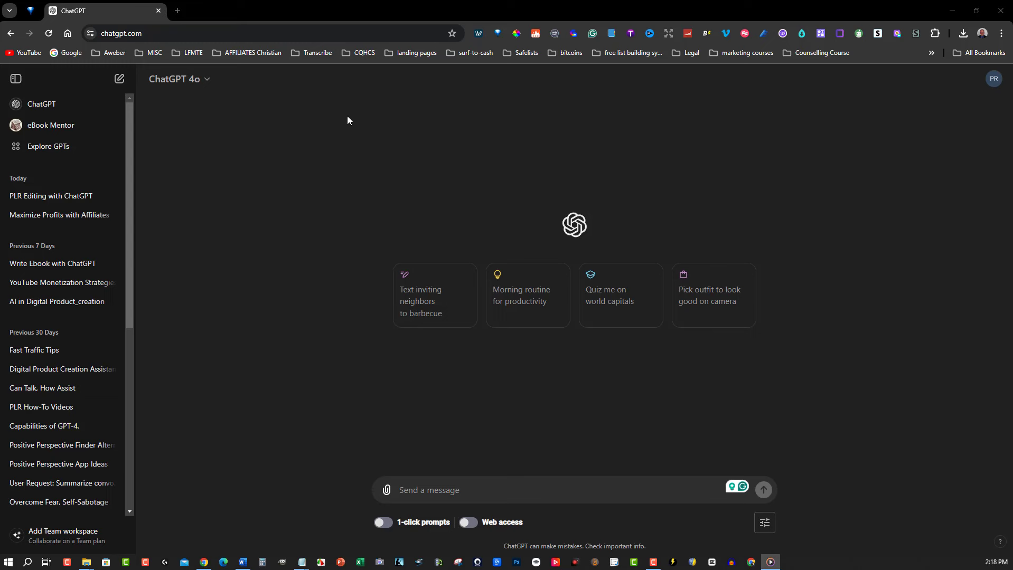
{"action": "mouse_move", "coordinate": [344, 118]}
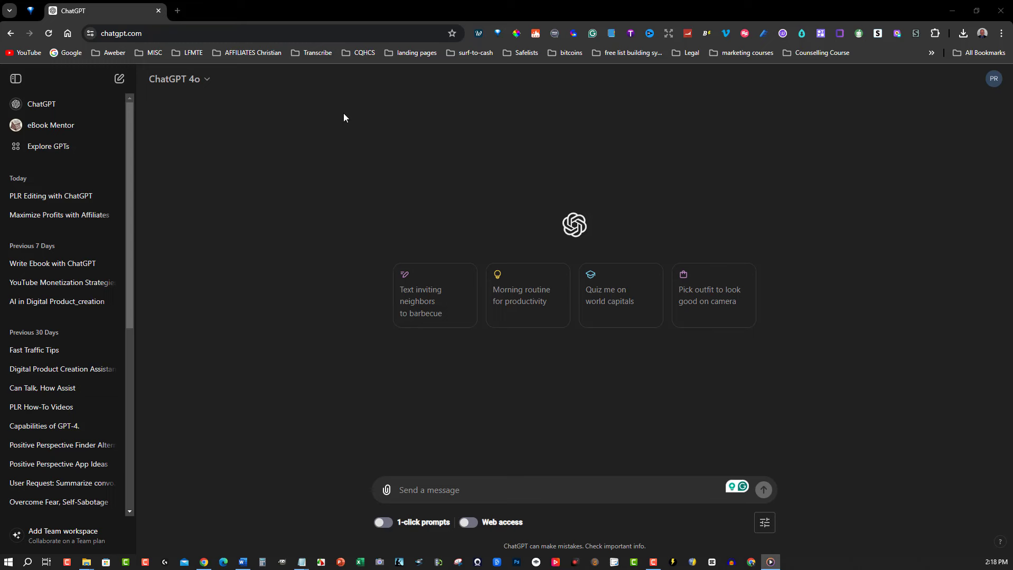
{"action": "mouse_move", "coordinate": [208, 84]}
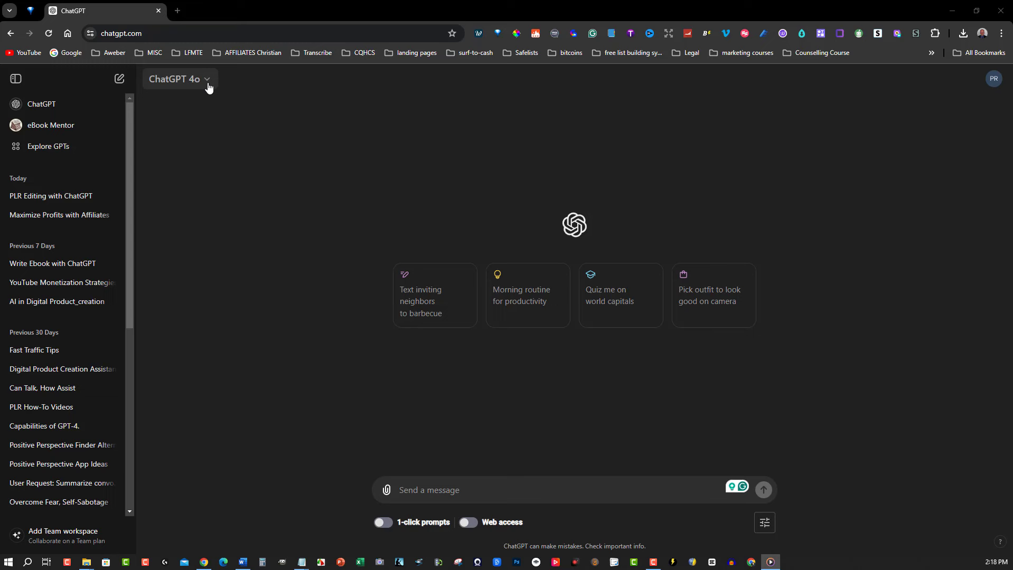
- Keep GPT-4o selected, glance at the Word training guide's Chapter 1 text, and return to the chat
{"action": "left_click", "coordinate": [178, 79]}
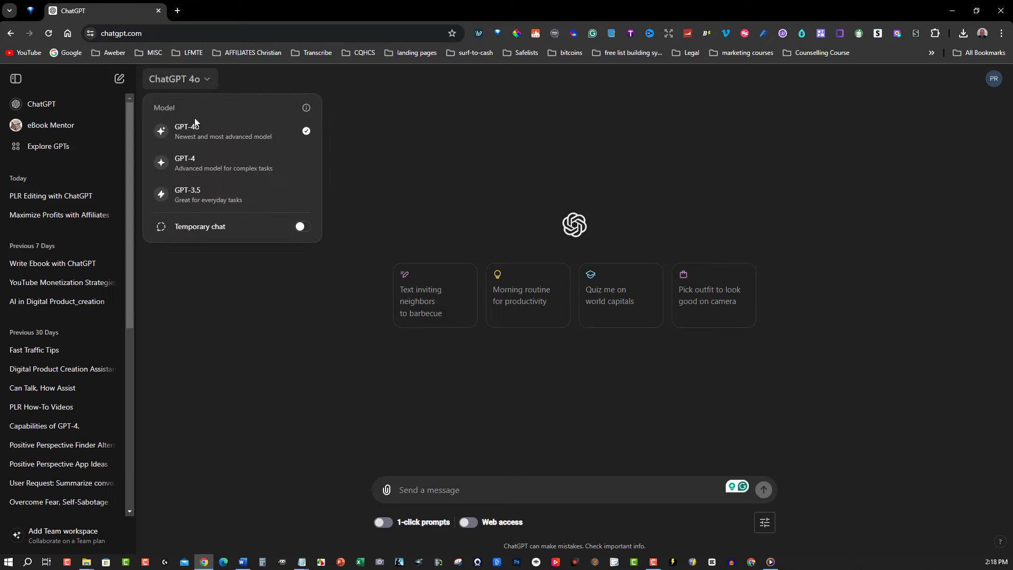
{"action": "mouse_move", "coordinate": [187, 163]}
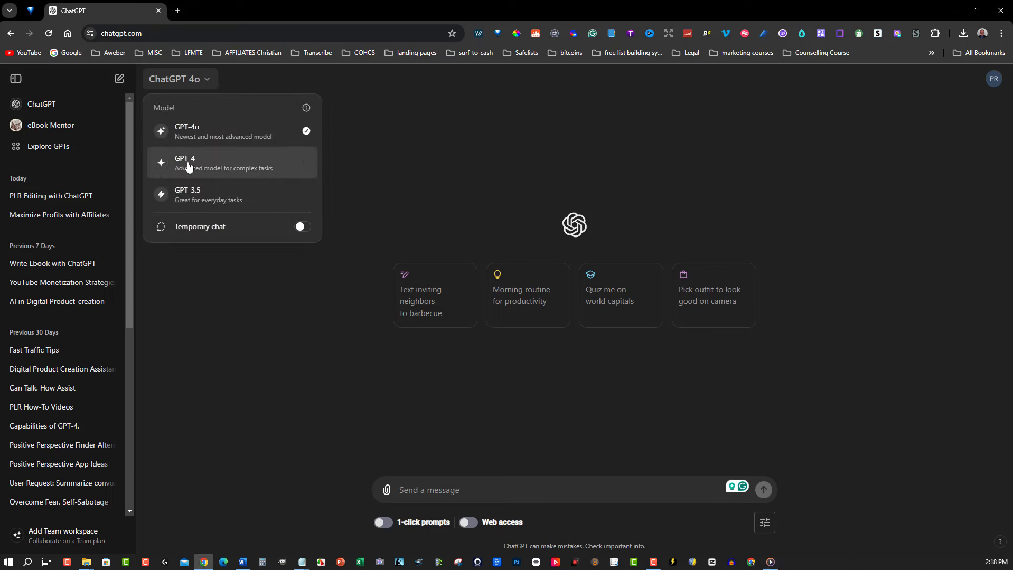
{"action": "left_click", "coordinate": [424, 146]}
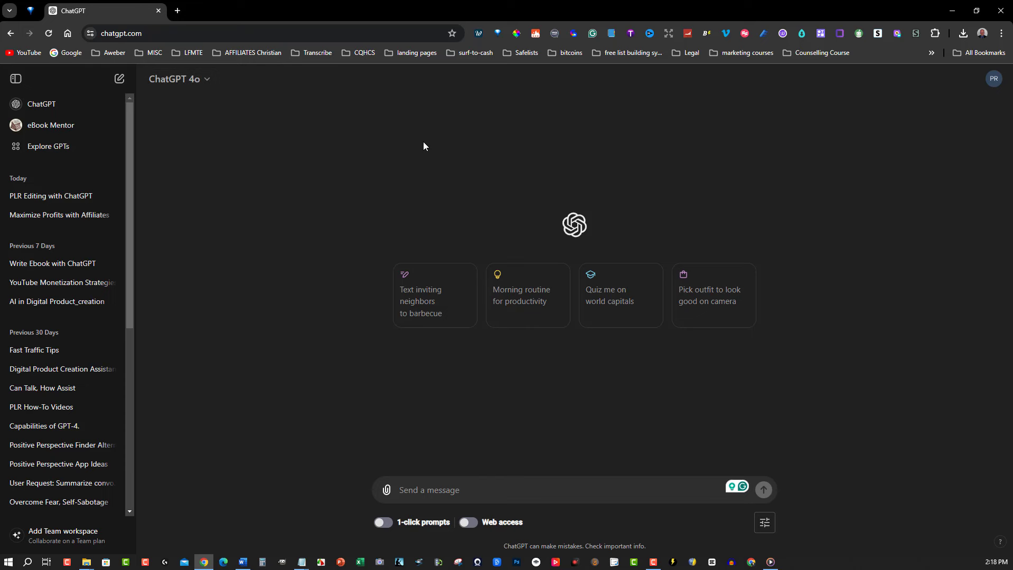
{"action": "mouse_move", "coordinate": [353, 328]}
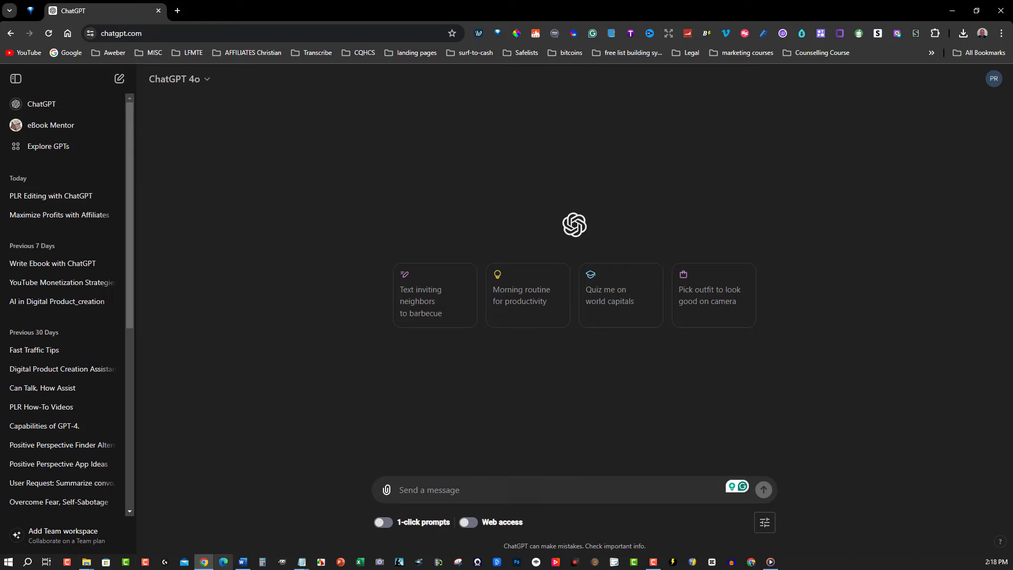
{"action": "left_click", "coordinate": [242, 561]}
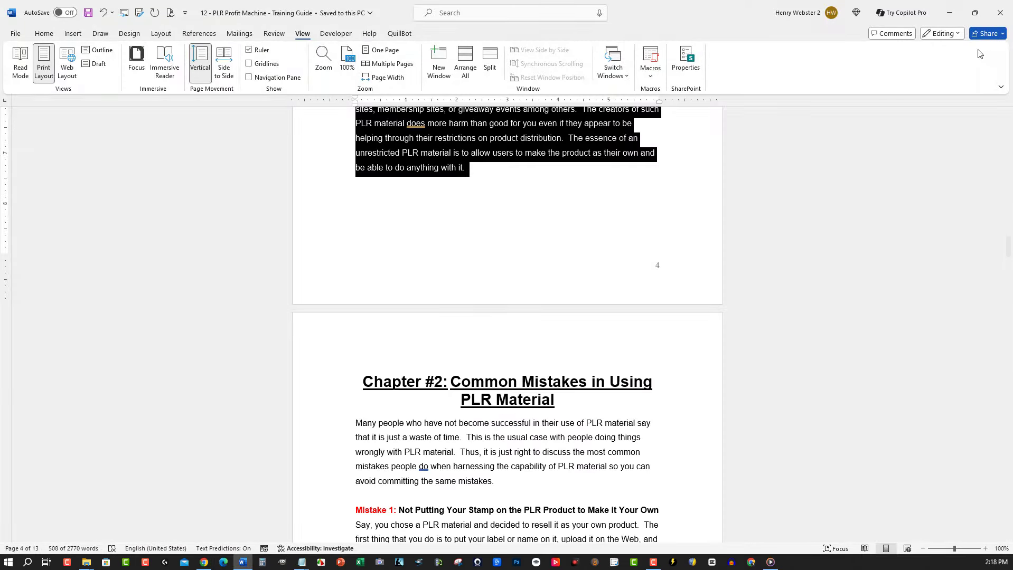
{"action": "left_click", "coordinate": [203, 561]}
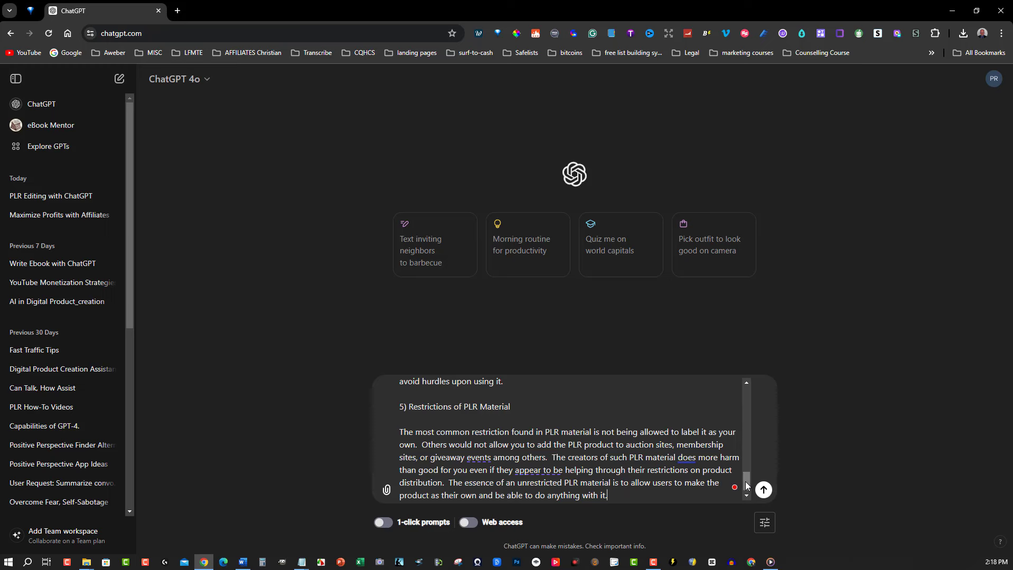
- Fix a misspelled word in the rewrite prompt and send the Chapter #1 rewrite request
{"action": "scroll", "scroll_direction": "up", "scroll_amount": 3}
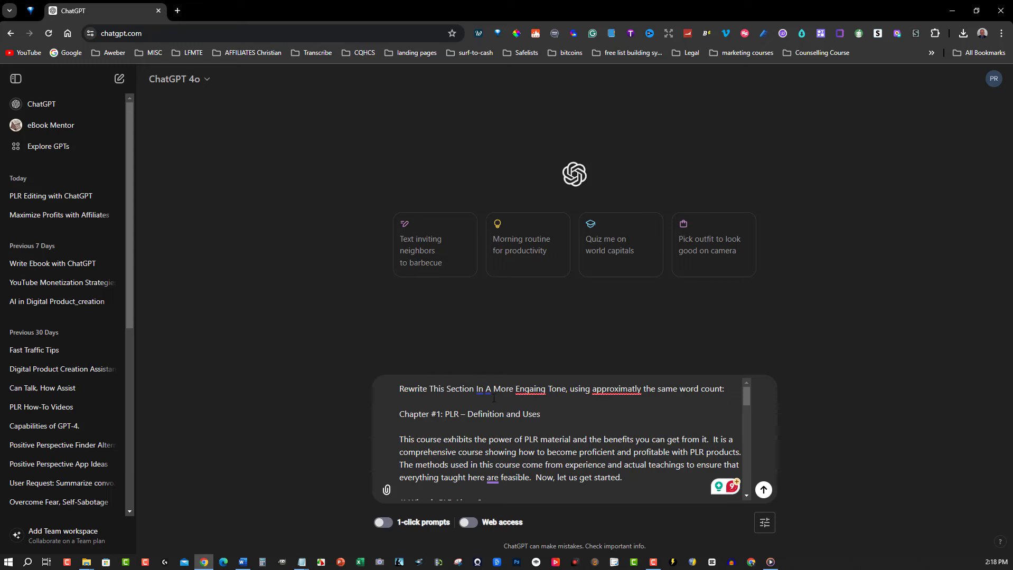
{"action": "right_click", "coordinate": [529, 389]}
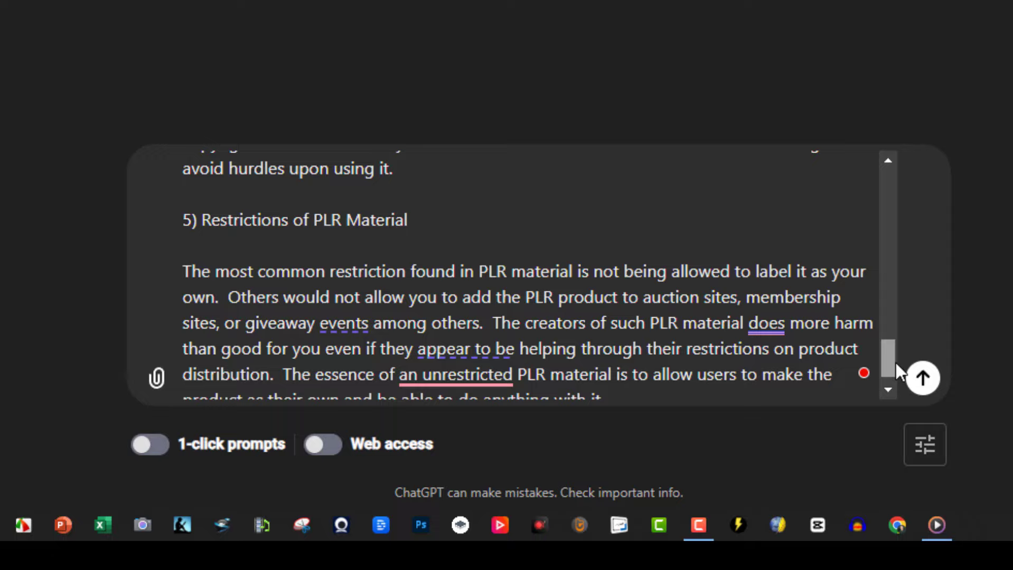
{"action": "scroll", "scroll_direction": "up", "scroll_amount": 3}
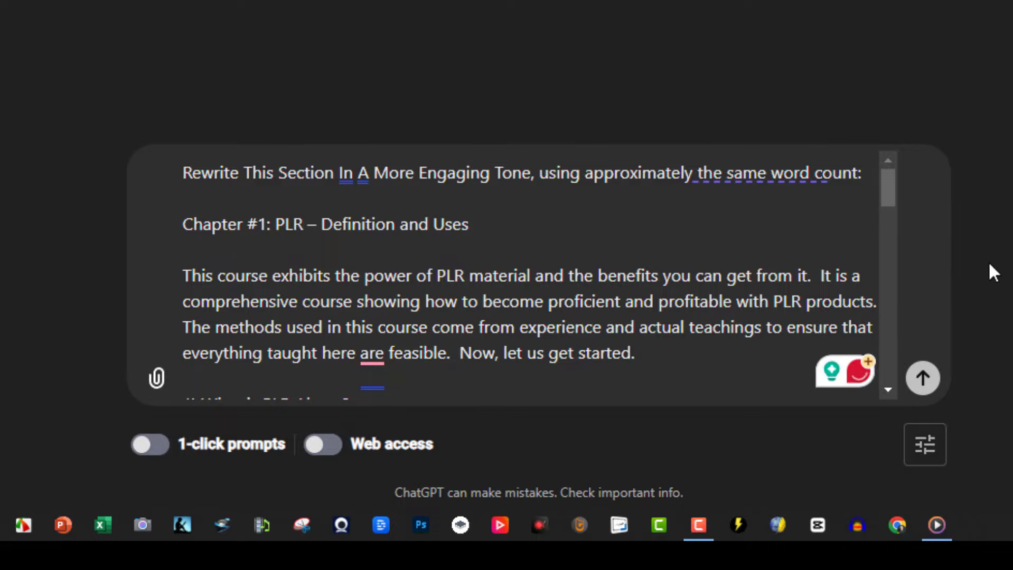
{"action": "left_click", "coordinate": [922, 379]}
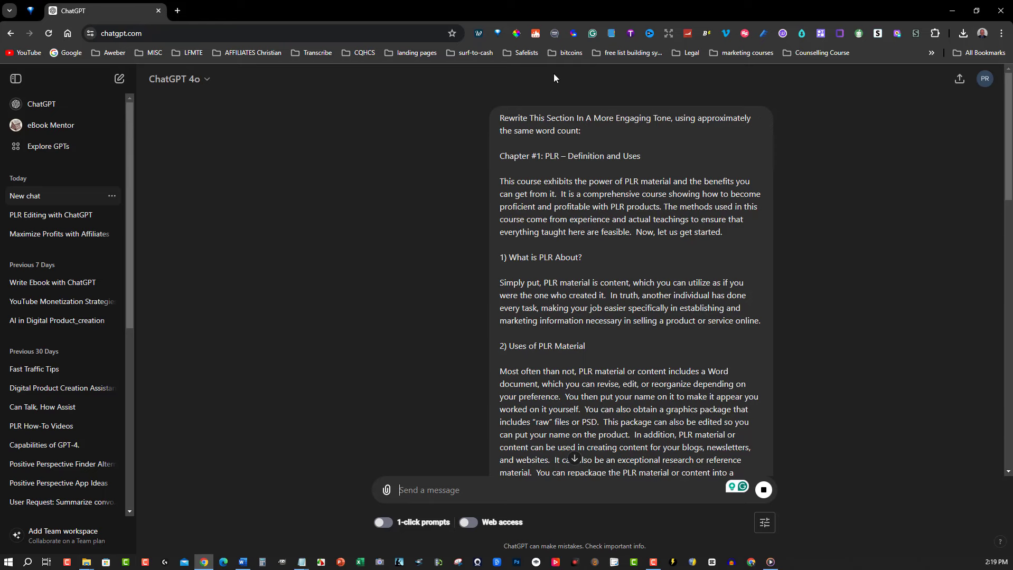
- Read through the engaging chapter rewrite, then switch to the 'PLR Editing with ChatGPT' conversation
{"action": "scroll", "scroll_direction": "down", "scroll_amount": 3}
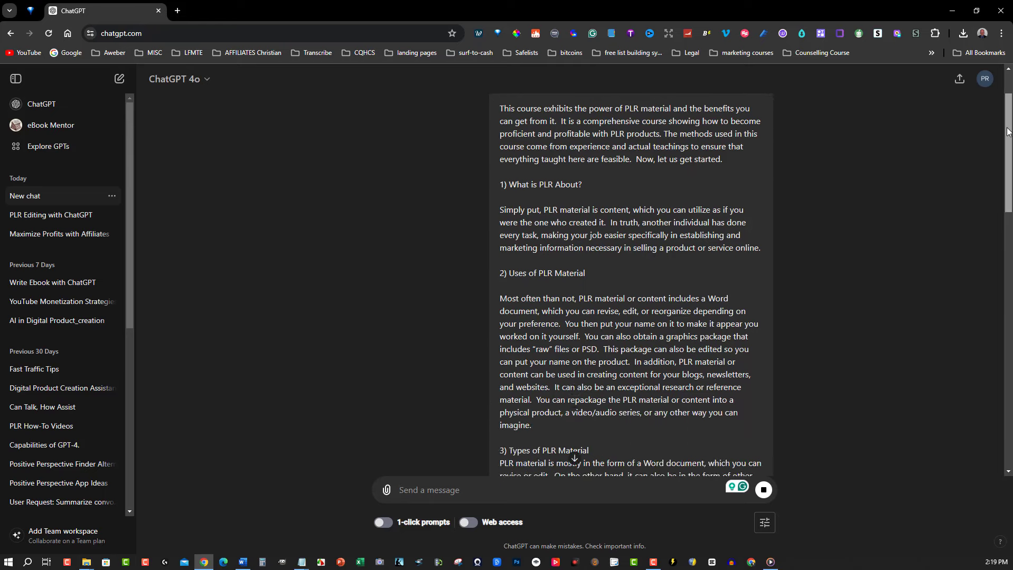
{"action": "scroll", "scroll_direction": "down", "scroll_amount": 3}
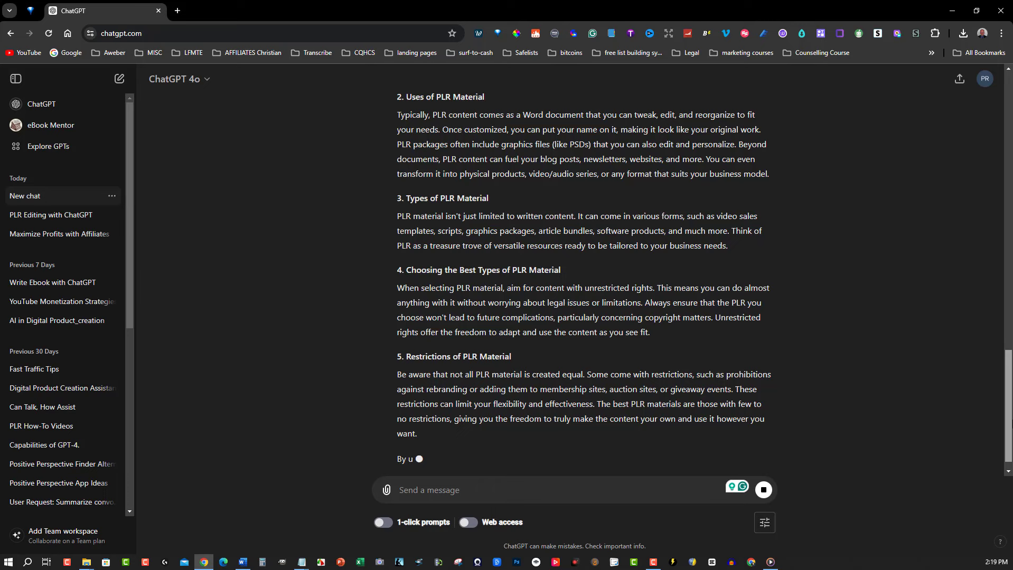
{"action": "scroll", "scroll_direction": "down", "scroll_amount": 3}
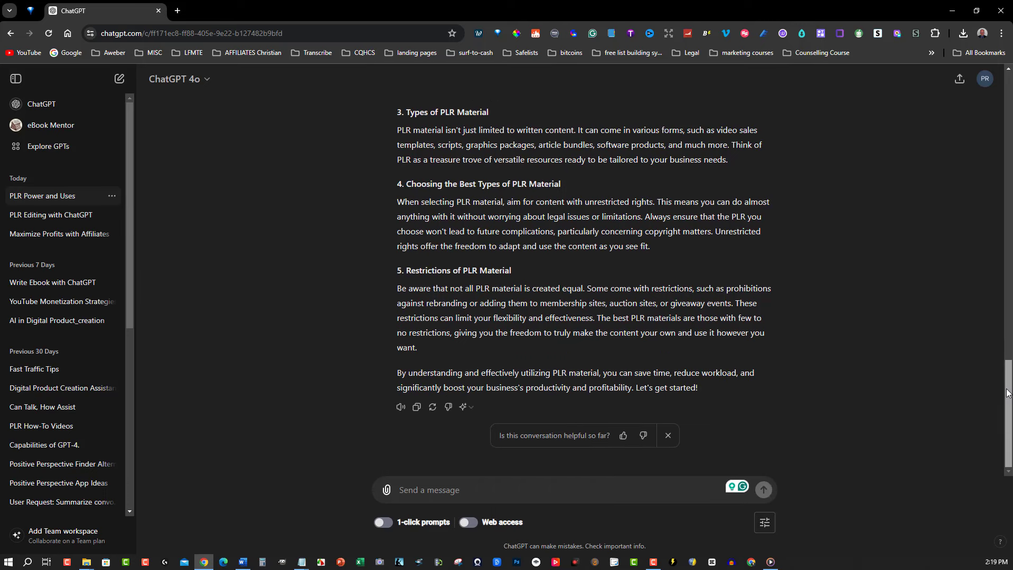
{"action": "mouse_move", "coordinate": [992, 384]}
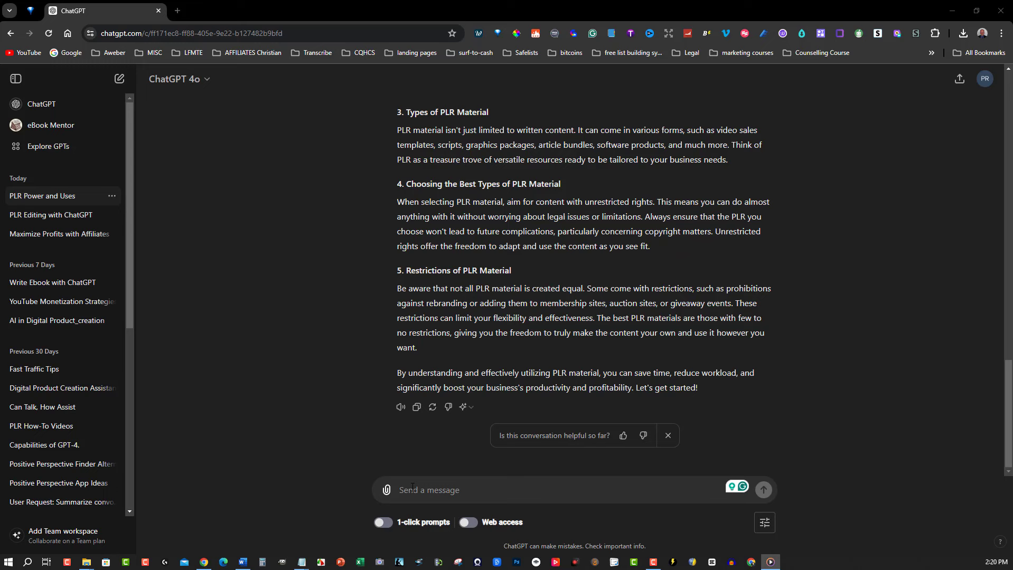
{"action": "mouse_move", "coordinate": [582, 370]}
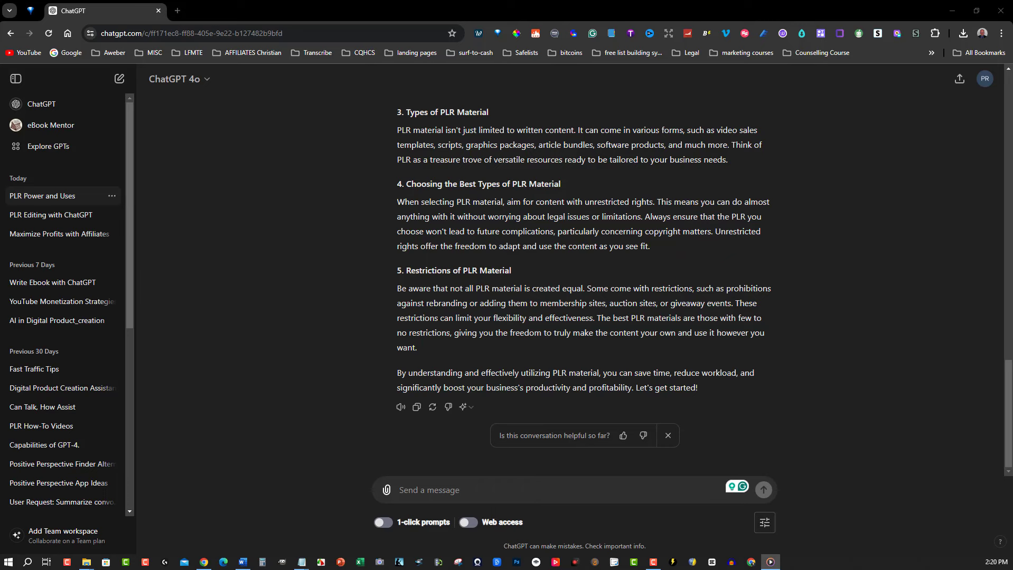
{"action": "left_click", "coordinate": [51, 214]}
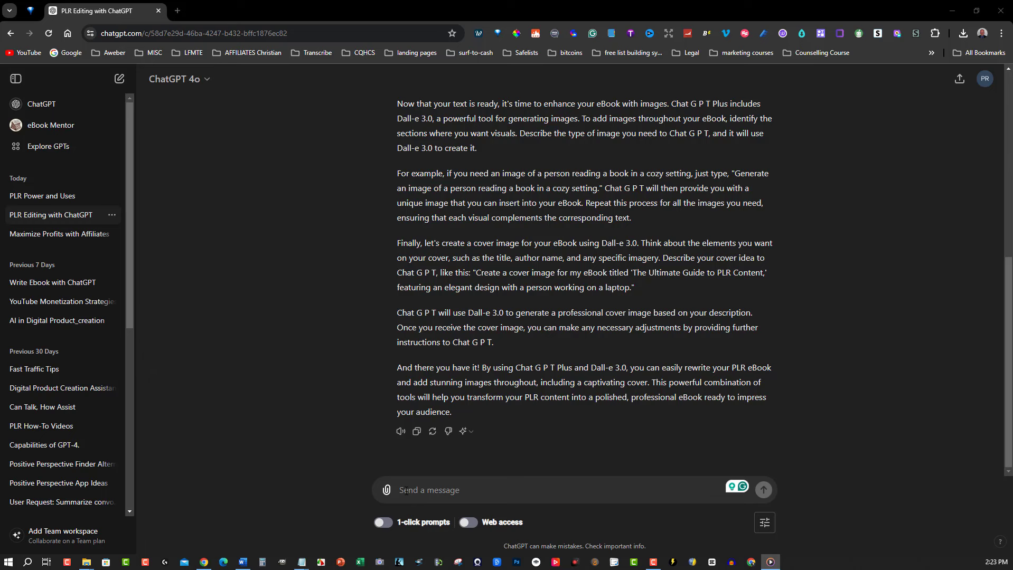
- Put the Word guide away and write 'Generate an image of a person reading a book at a desk'
{"action": "left_click", "coordinate": [242, 561]}
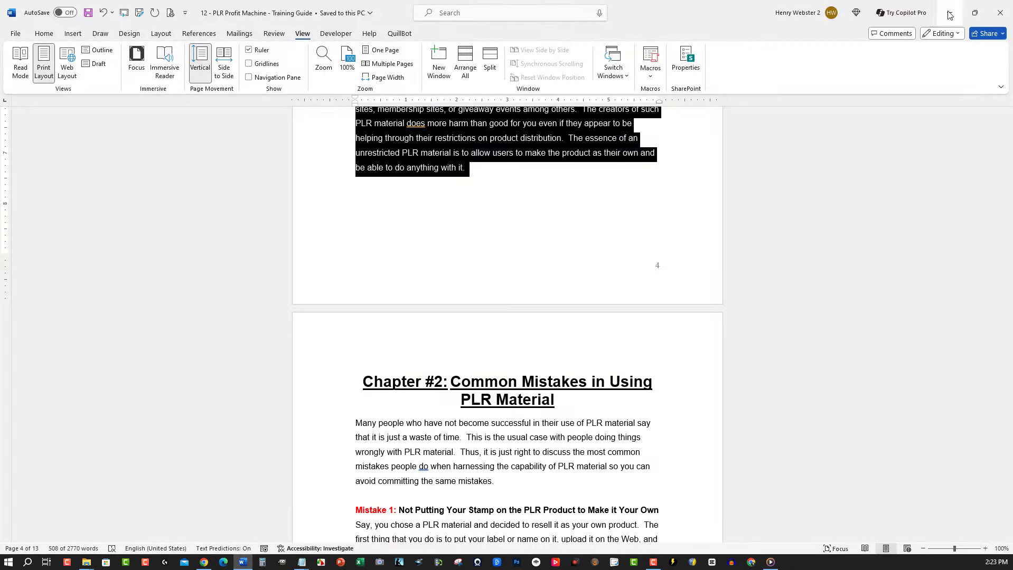
{"action": "left_click", "coordinate": [204, 561]}
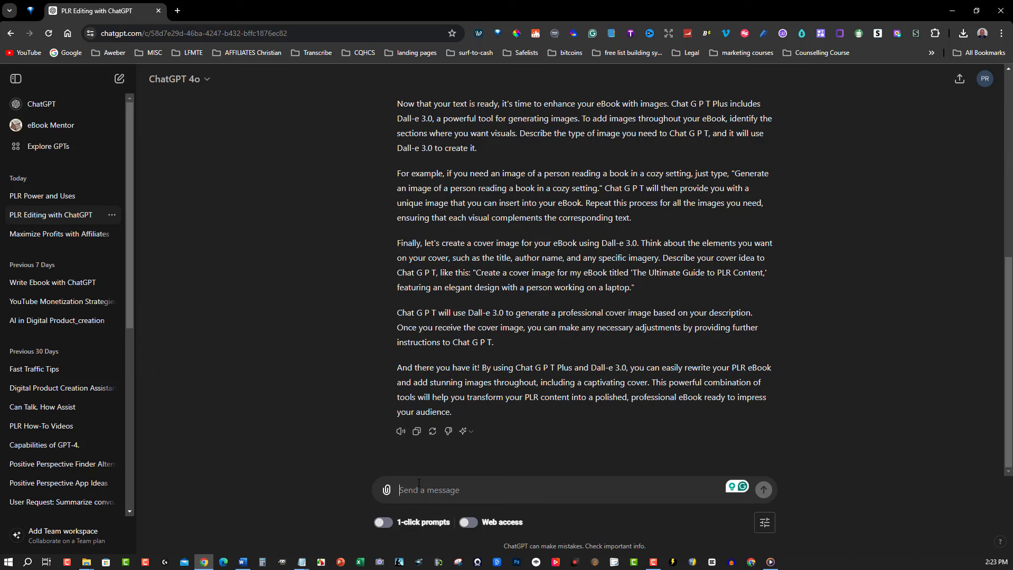
{"action": "type", "text": "Generate an image of a person reading a book at a desk"}
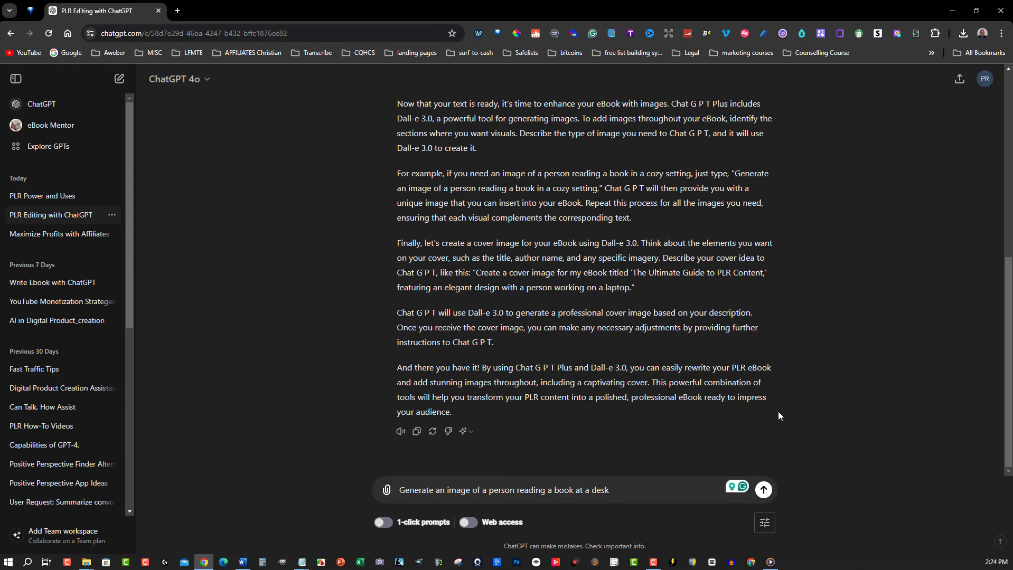
- Send the prompt so DALL-E produces the person-reading-at-a-desk image
{"action": "left_click", "coordinate": [763, 490]}
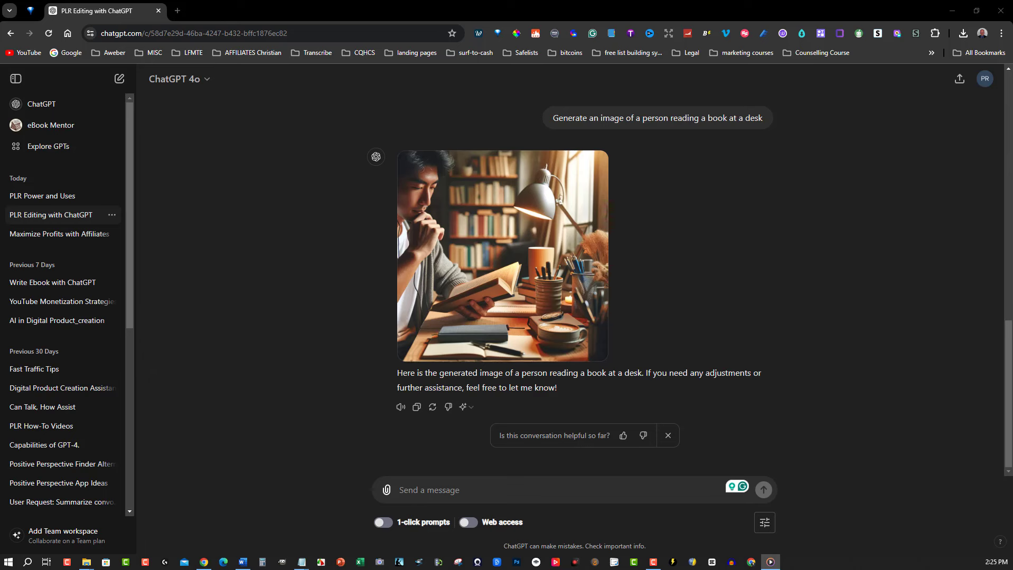
{"action": "mouse_move", "coordinate": [255, 470]}
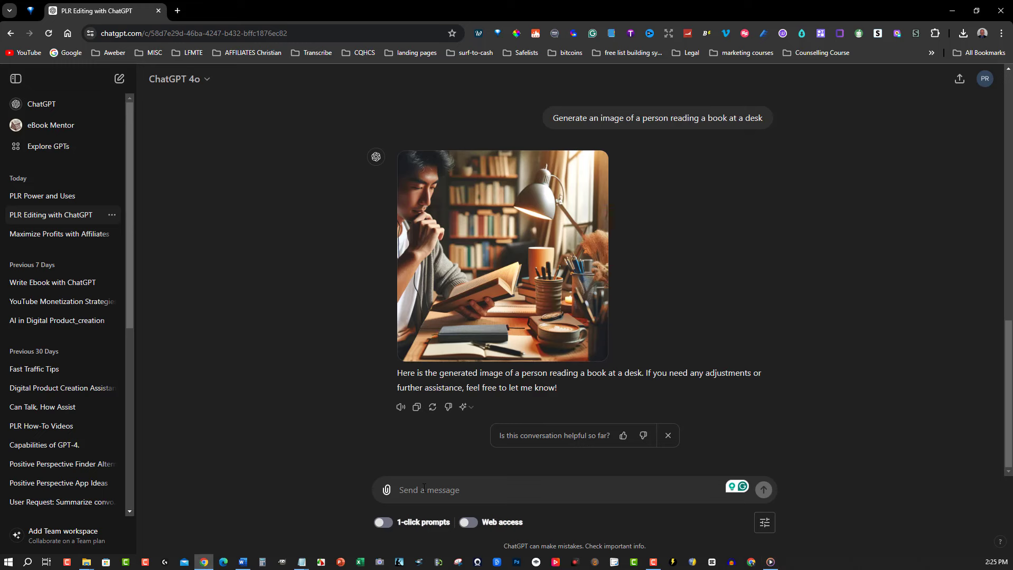
- Request an 8.5x11 cover titled 'The Ultimate Guide to PLR Content' featuring a person at a laptop
{"action": "type", "text": "Create an 8.5x11 image with the title 'The Ultimate Guide to PLR Content,' featuring an elegant design with a person working on a laptop."}
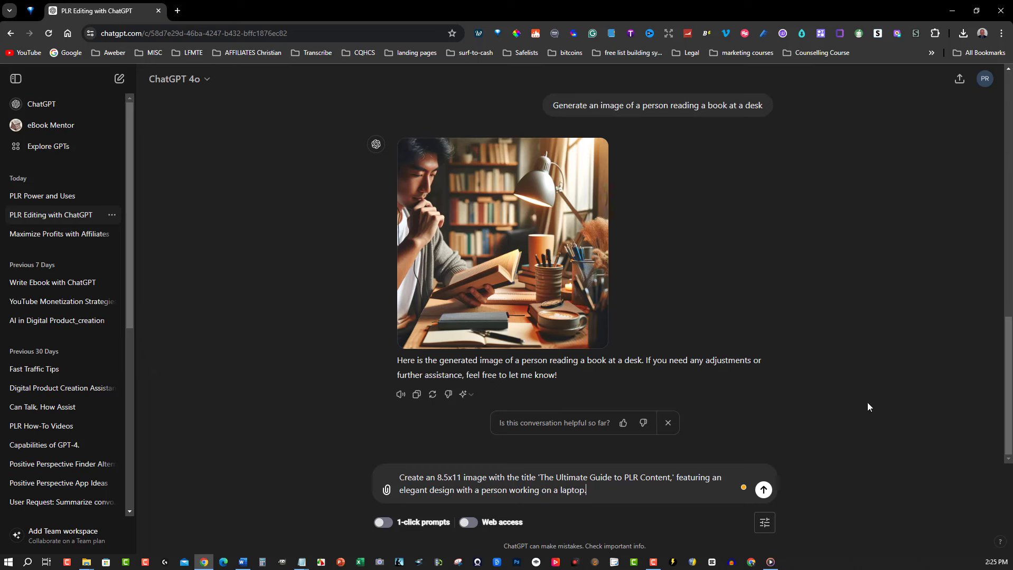
{"action": "mouse_move", "coordinate": [714, 444]}
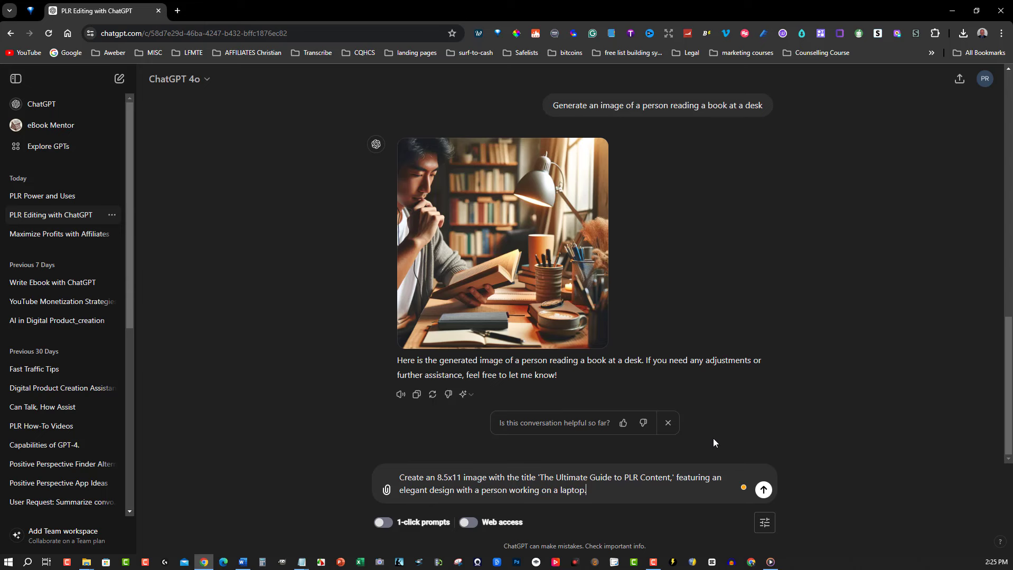
{"action": "mouse_move", "coordinate": [817, 485]}
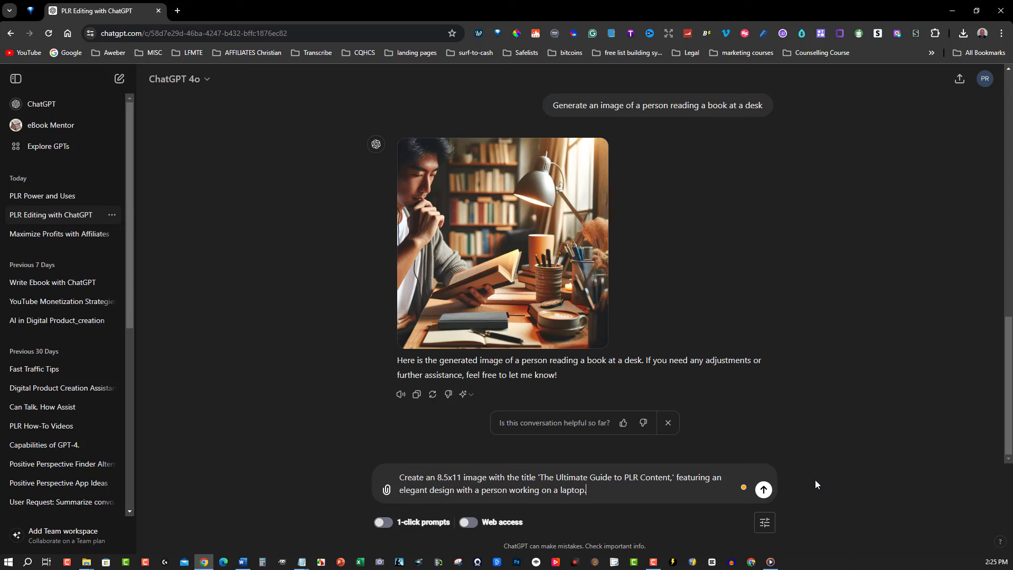
{"action": "mouse_move", "coordinate": [855, 438]}
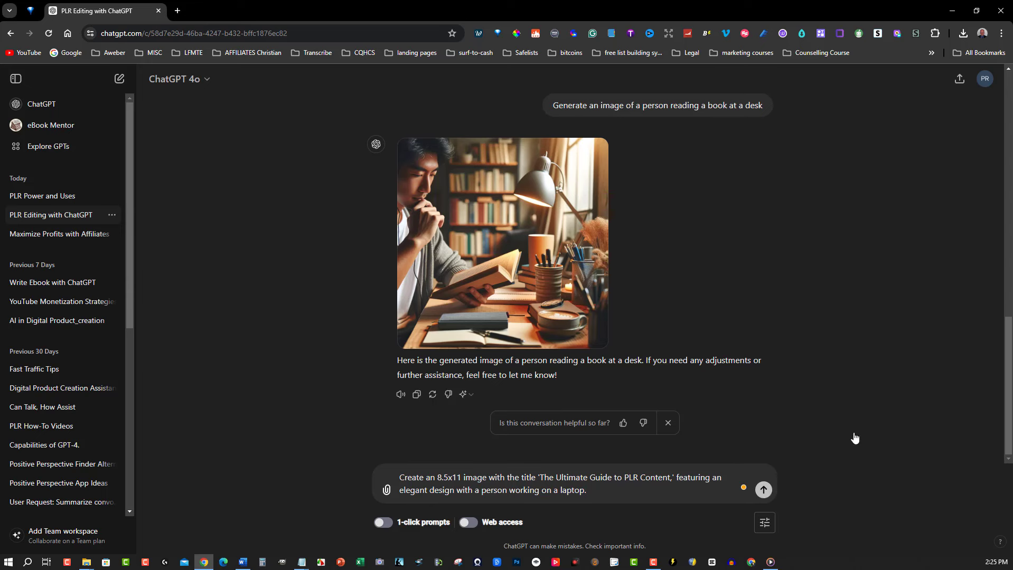
{"action": "left_click", "coordinate": [763, 490]}
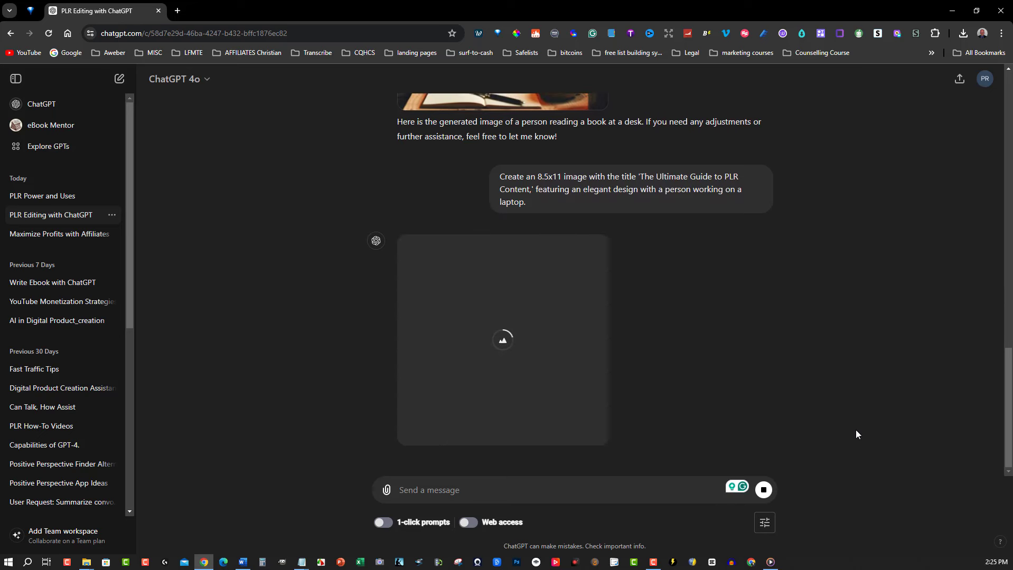
{"action": "mouse_move", "coordinate": [850, 428]}
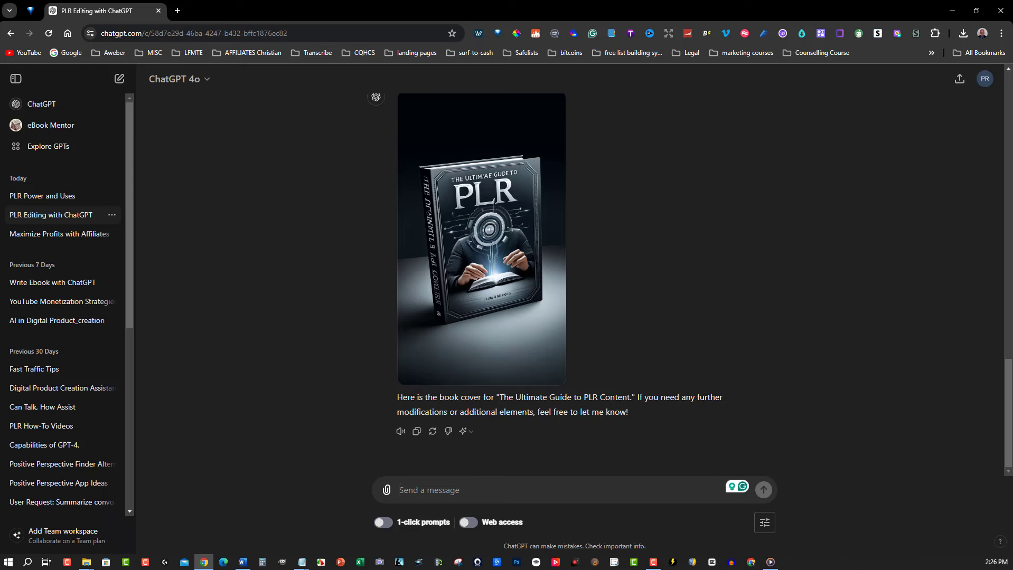
- Switch to ElevenLabs text-to-speech and select the later sentences of the eBook-images paragraph
{"action": "left_click", "coordinate": [226, 10]}
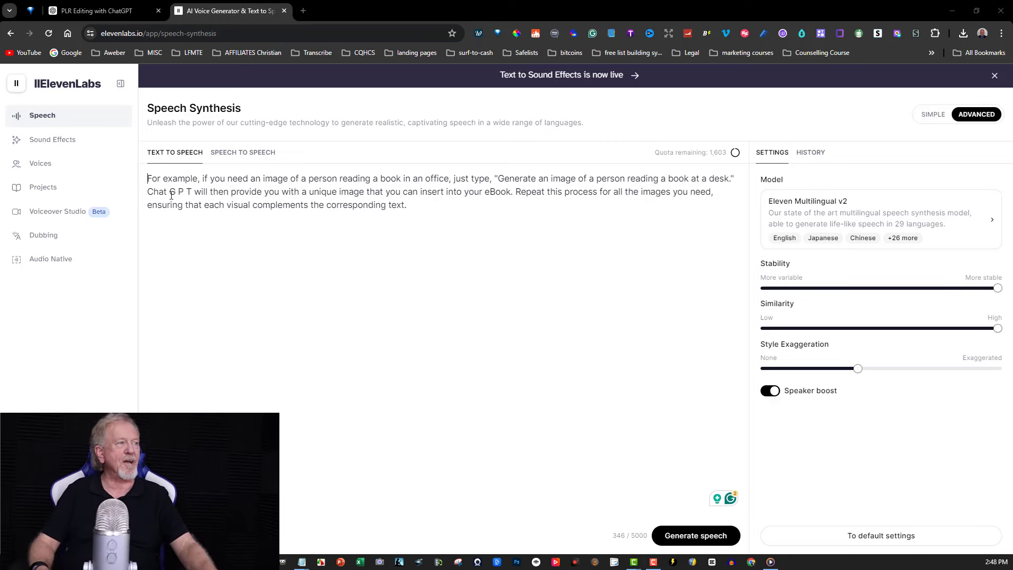
{"action": "left_click_drag", "start_coordinate": [164, 191], "coordinate": [407, 205]}
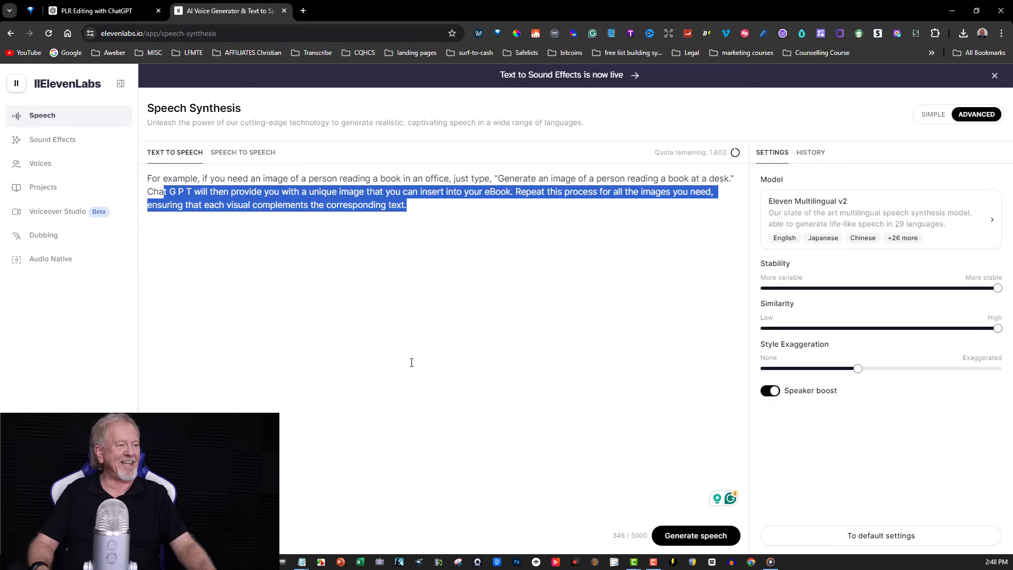
{"action": "mouse_move", "coordinate": [704, 270]}
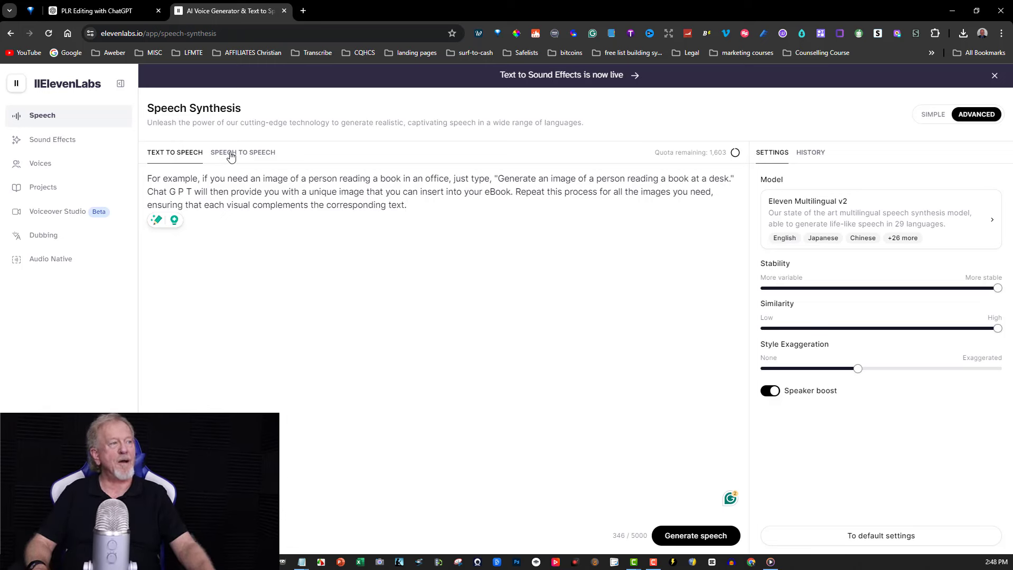
- Toggle between Text to Speech and Speech to Speech, ending in speech-to-speech mode
{"action": "left_click", "coordinate": [243, 152]}
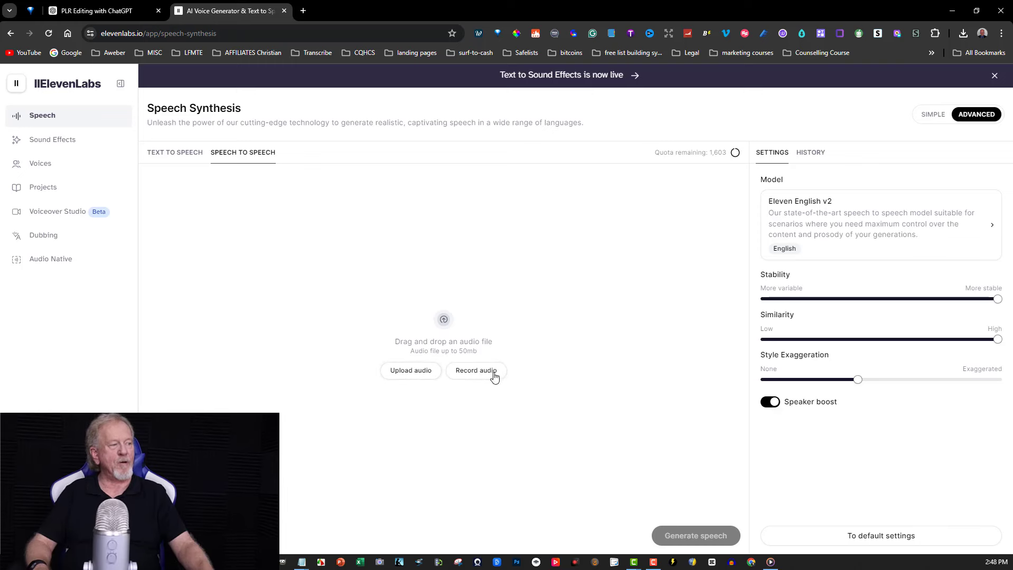
{"action": "mouse_move", "coordinate": [479, 375]}
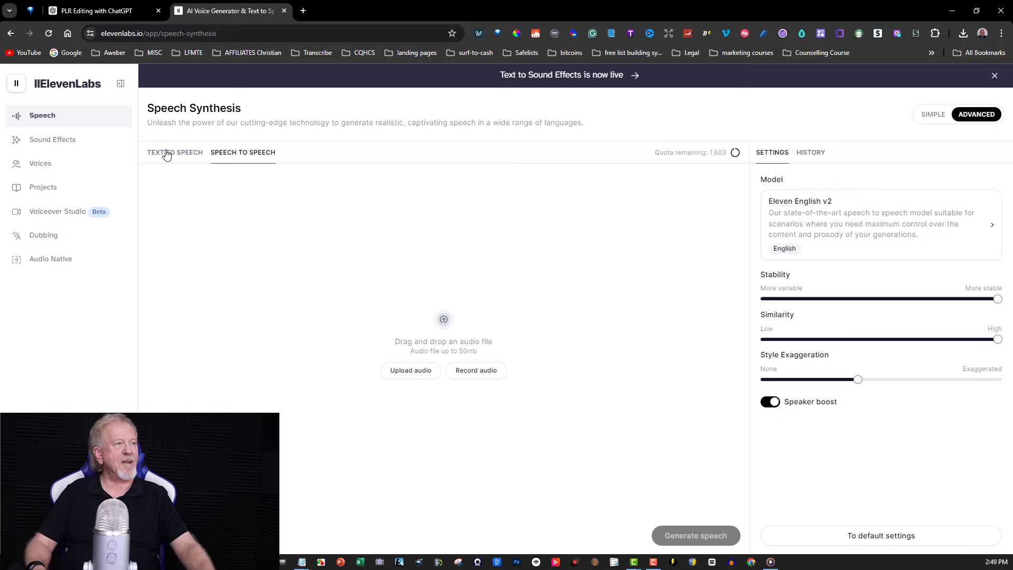
{"action": "left_click", "coordinate": [174, 152]}
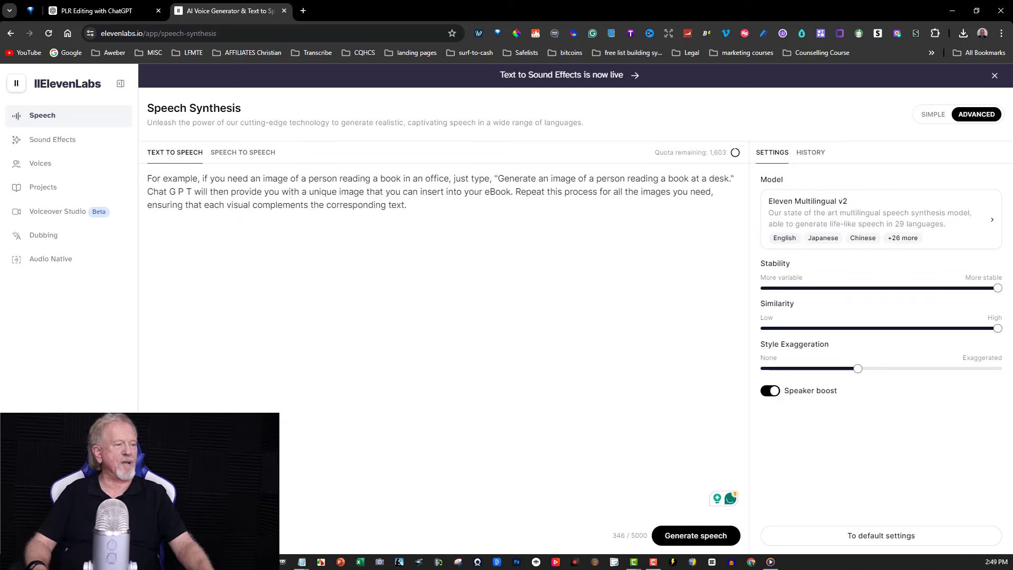
{"action": "mouse_move", "coordinate": [724, 274]}
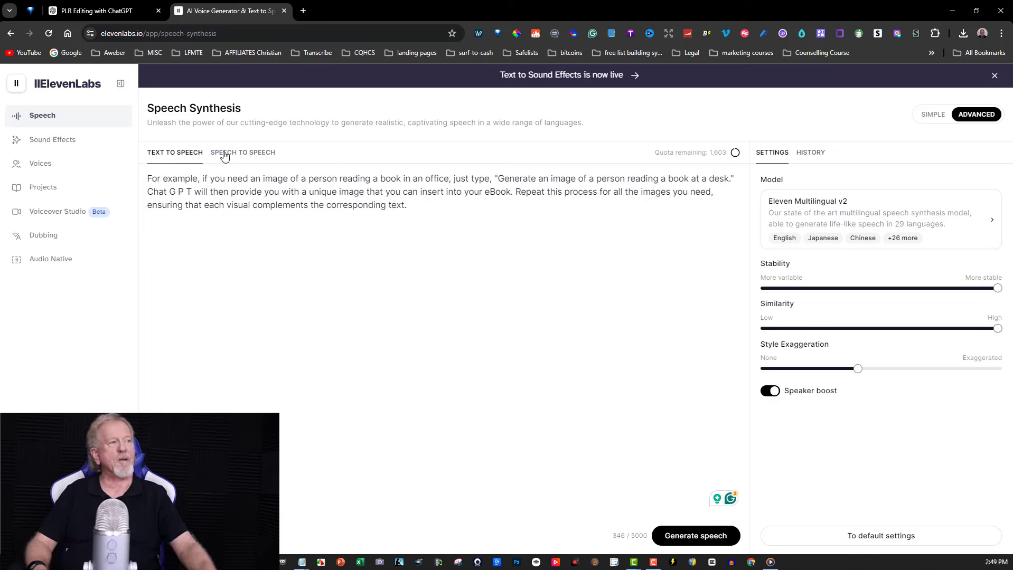
{"action": "left_click", "coordinate": [243, 153]}
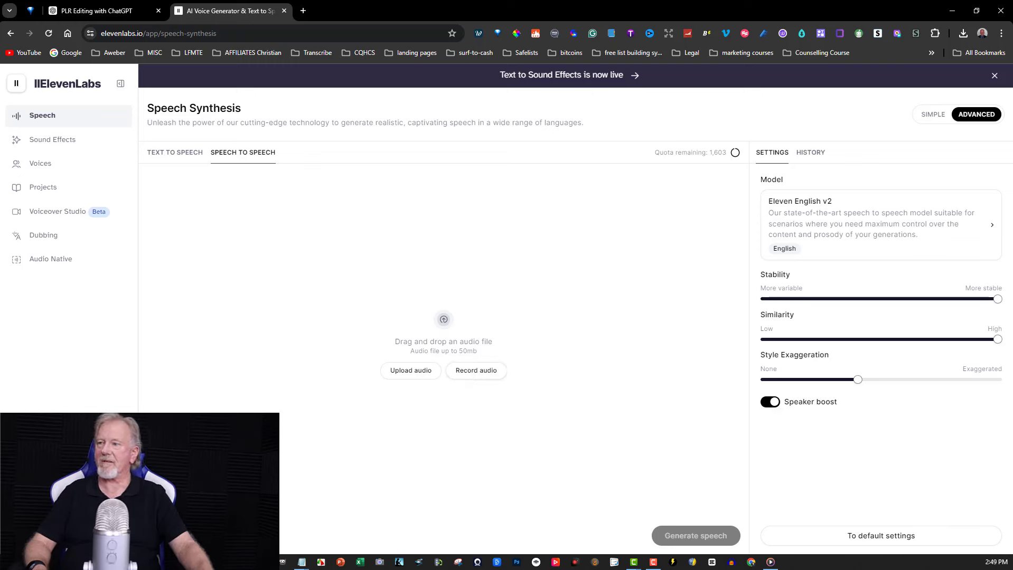
- Record a voice clip directly and load it as the recording.webm source audio
{"action": "left_click", "coordinate": [475, 370]}
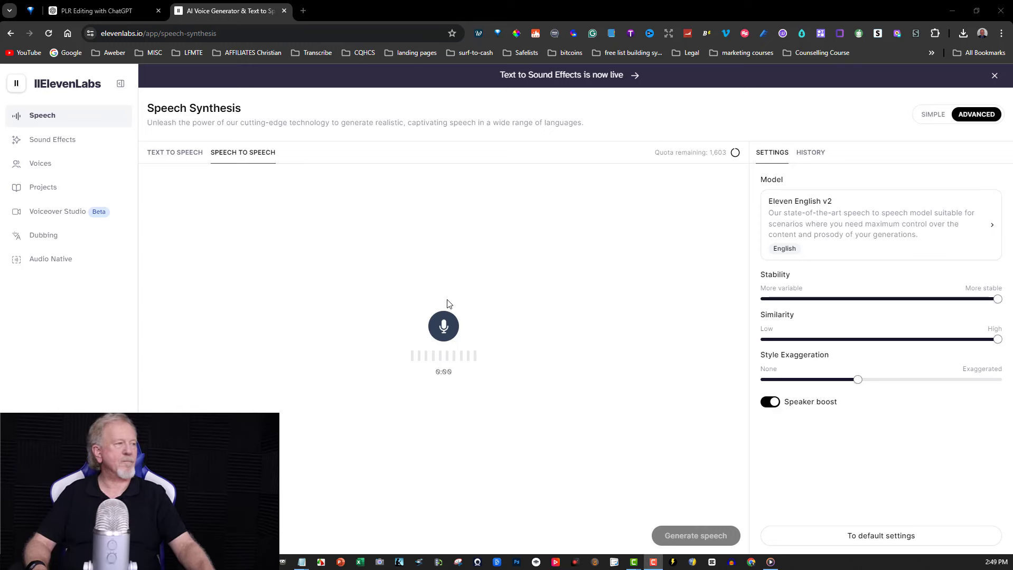
{"action": "mouse_move", "coordinate": [443, 326]}
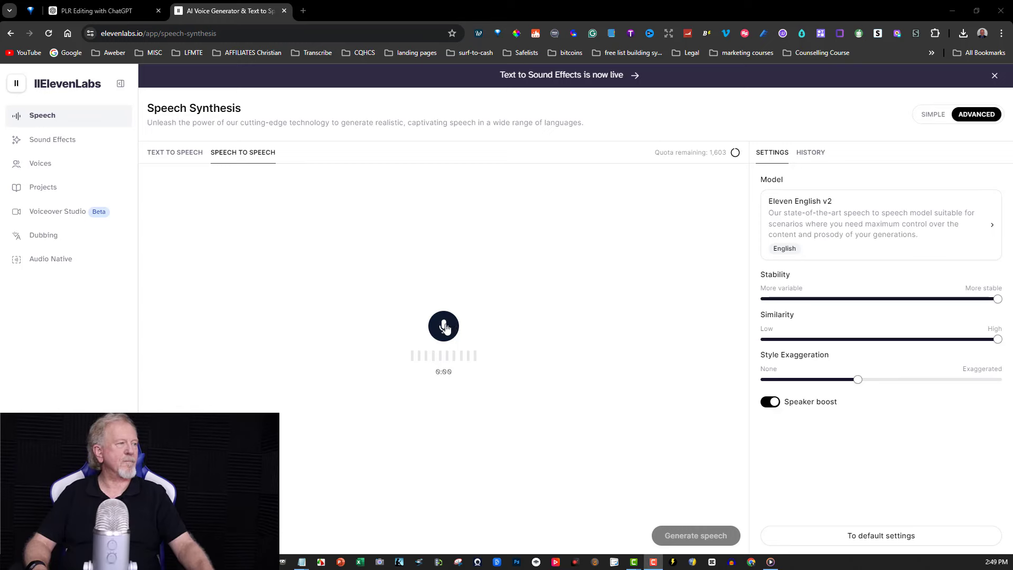
{"action": "left_click", "coordinate": [444, 325]}
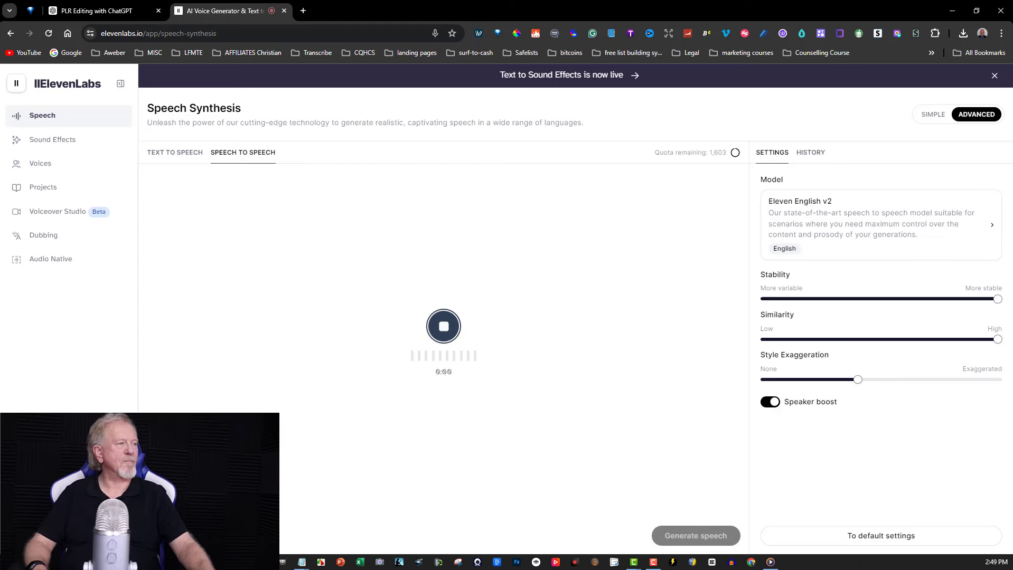
{"action": "left_click", "coordinate": [443, 326]}
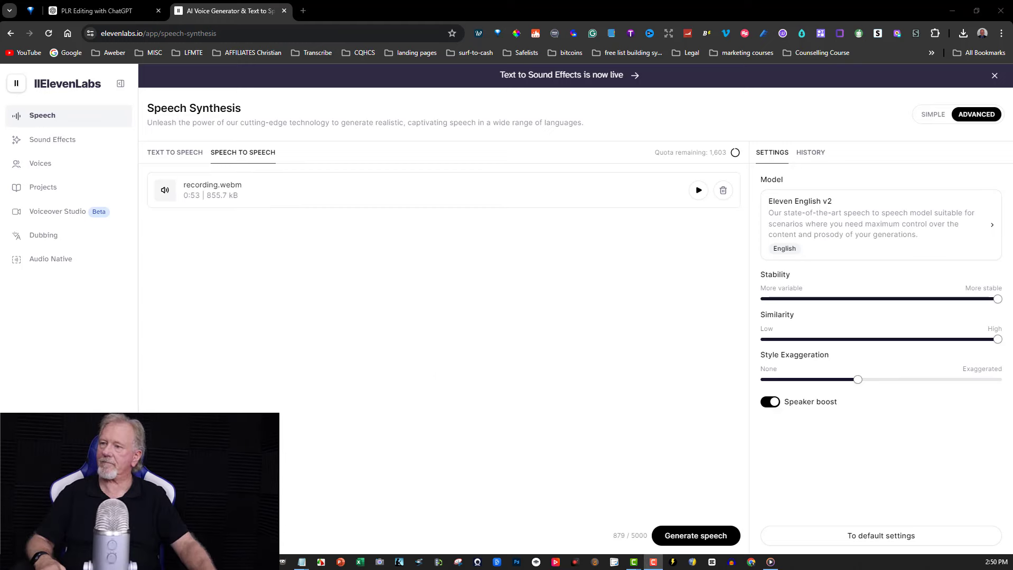
{"action": "mouse_move", "coordinate": [667, 486]}
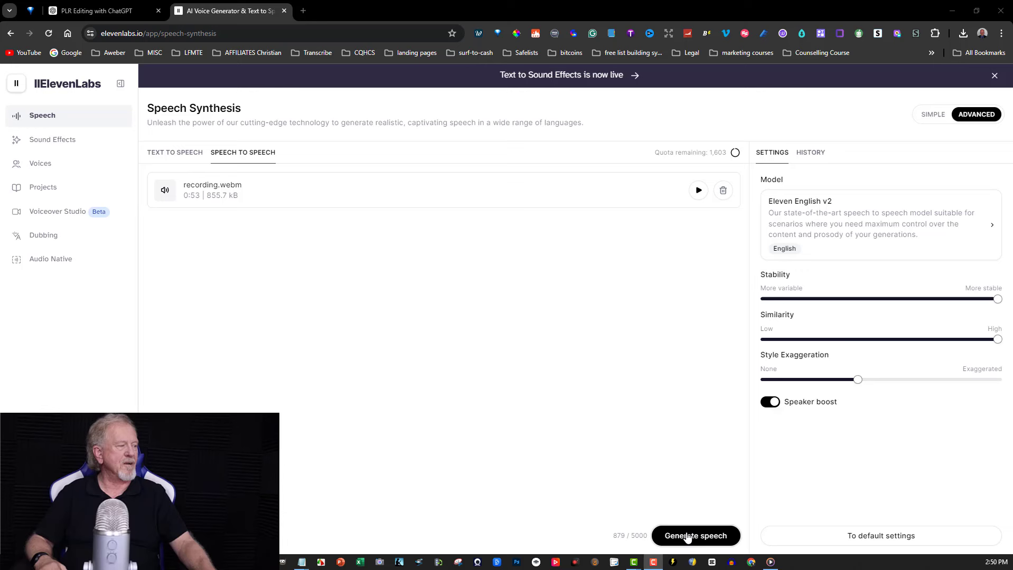
- Generate speech from the recording in Henry Webster's voice, check the quota, and play then pause the result
{"action": "left_click", "coordinate": [695, 535]}
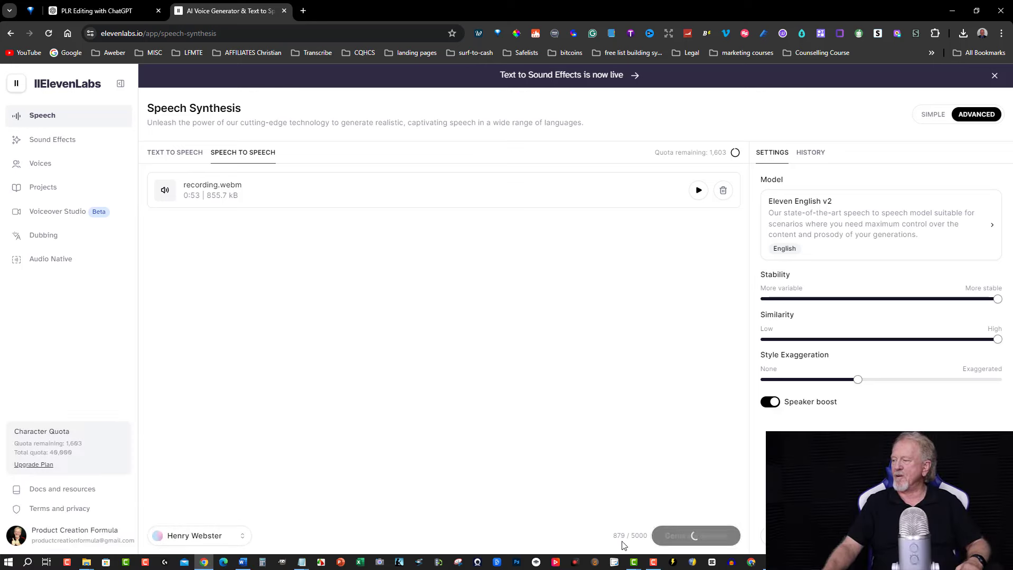
{"action": "mouse_move", "coordinate": [699, 306]}
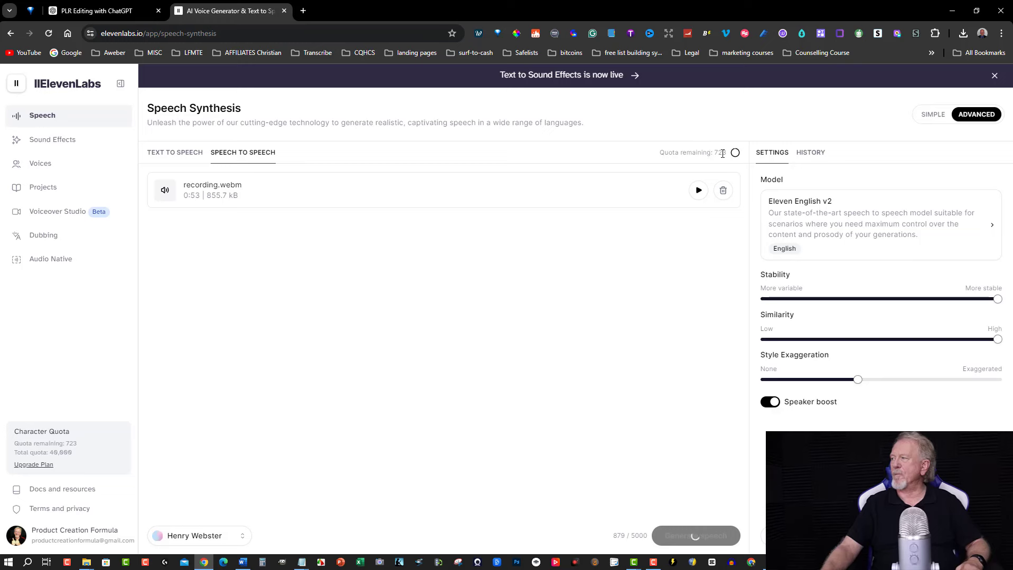
{"action": "double_click", "coordinate": [719, 152]}
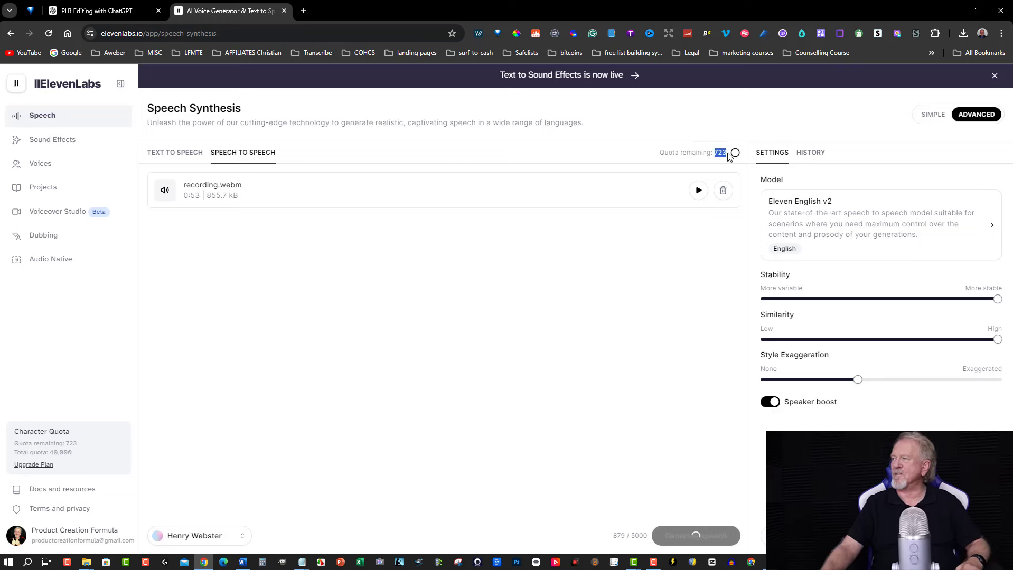
{"action": "mouse_move", "coordinate": [570, 310]}
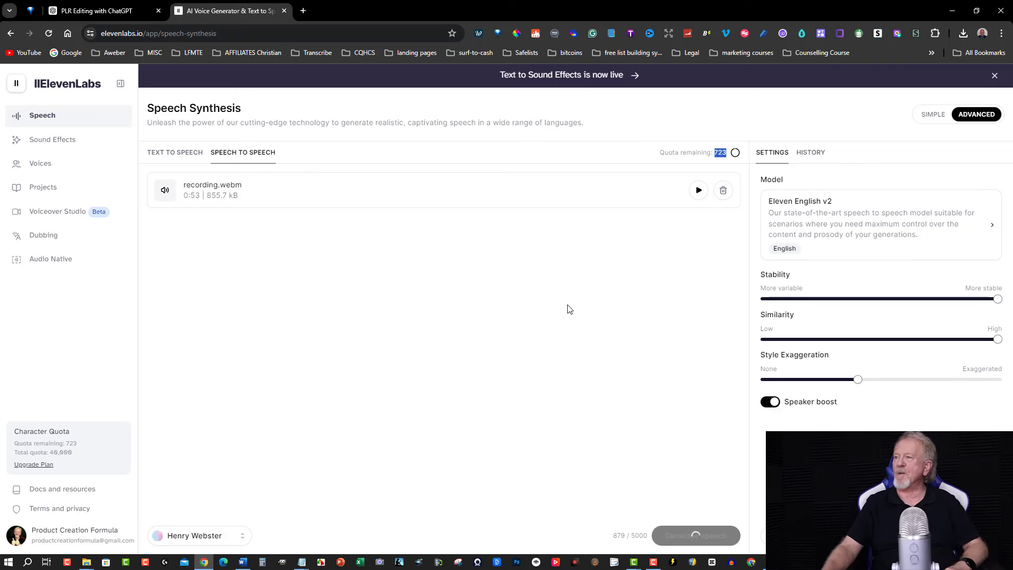
{"action": "mouse_move", "coordinate": [565, 308]}
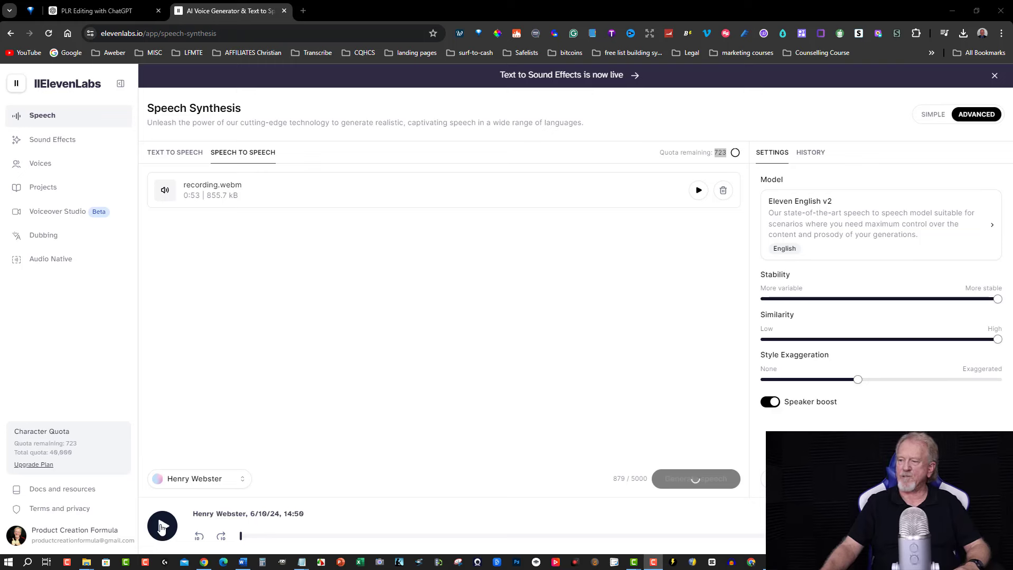
{"action": "left_click", "coordinate": [163, 527]}
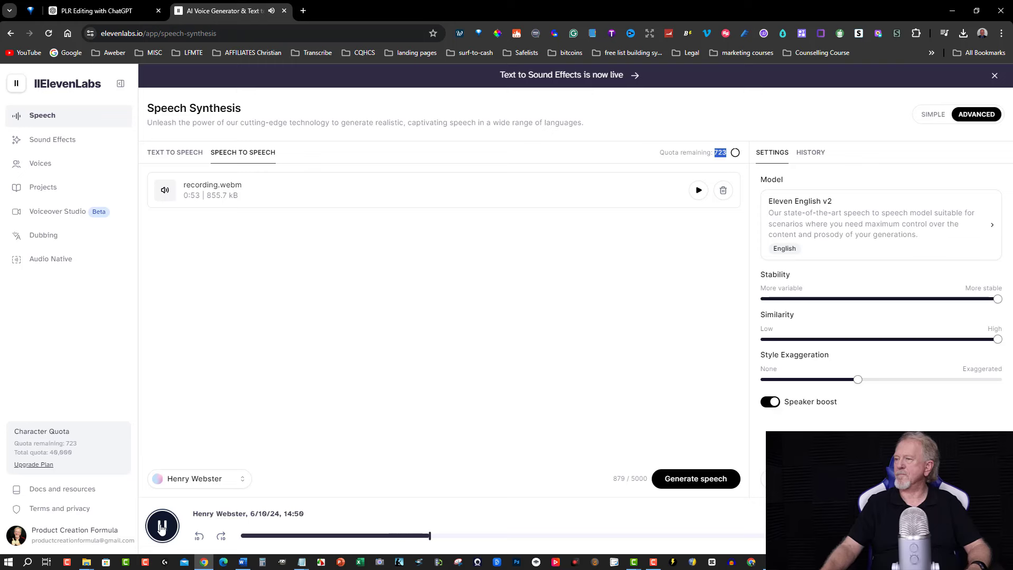
{"action": "left_click", "coordinate": [163, 526]}
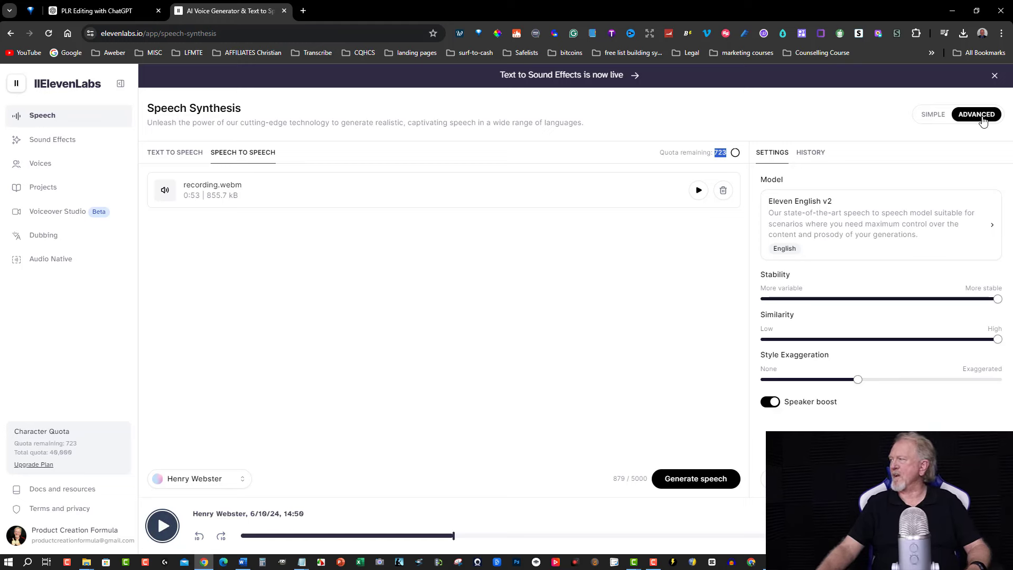
{"action": "mouse_move", "coordinate": [737, 426]}
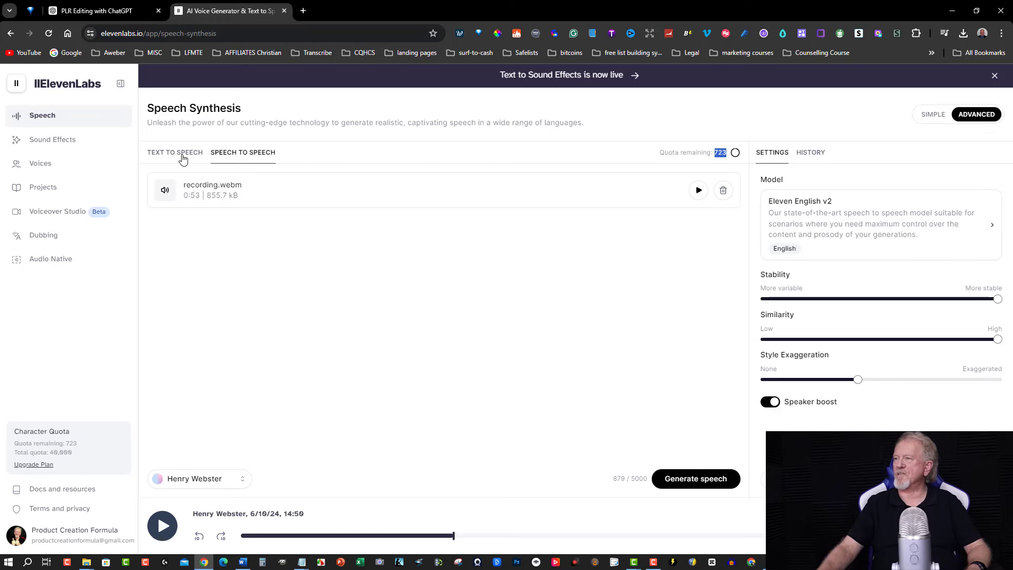
- Generate Henry Webster narration of the eBook-images paragraph (about 346 characters) and play it back
{"action": "left_click", "coordinate": [174, 152]}
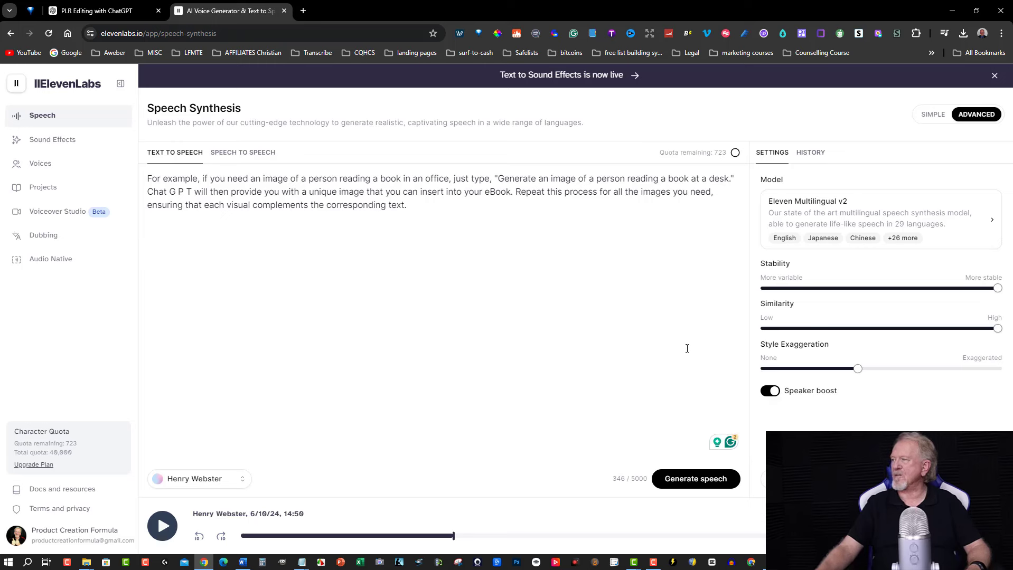
{"action": "mouse_move", "coordinate": [696, 481]}
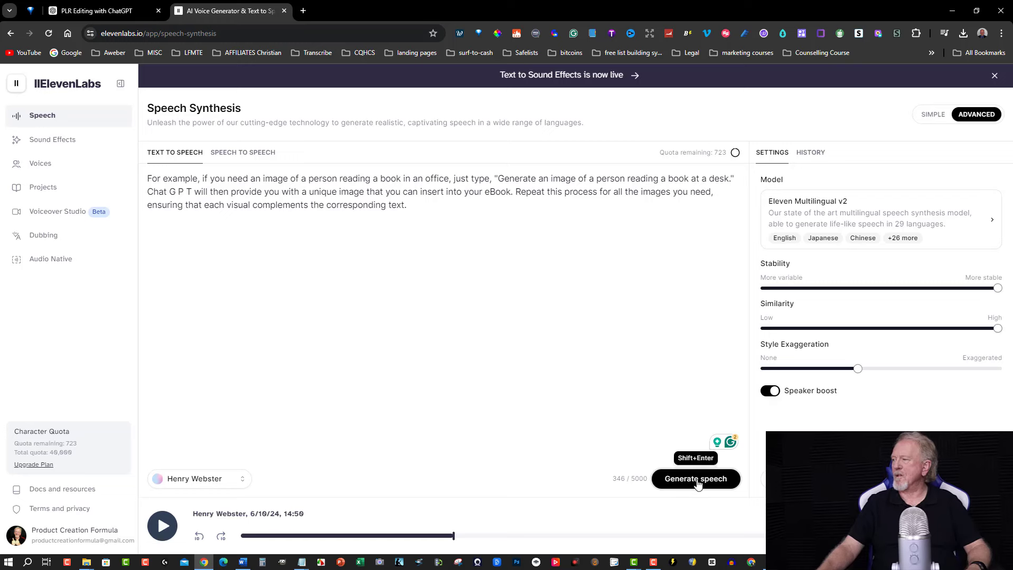
{"action": "left_click", "coordinate": [695, 478]}
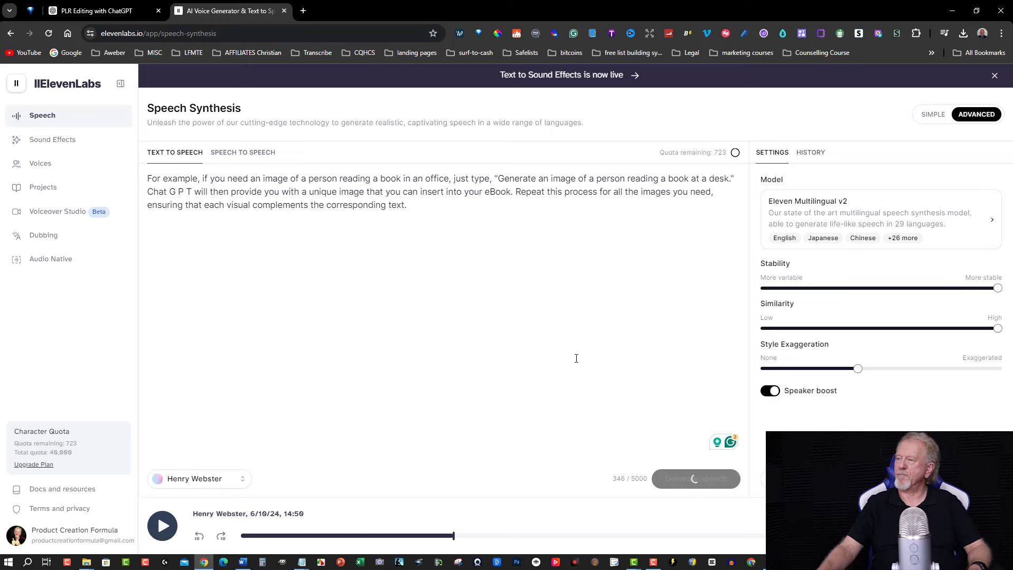
{"action": "left_click", "coordinate": [695, 479]}
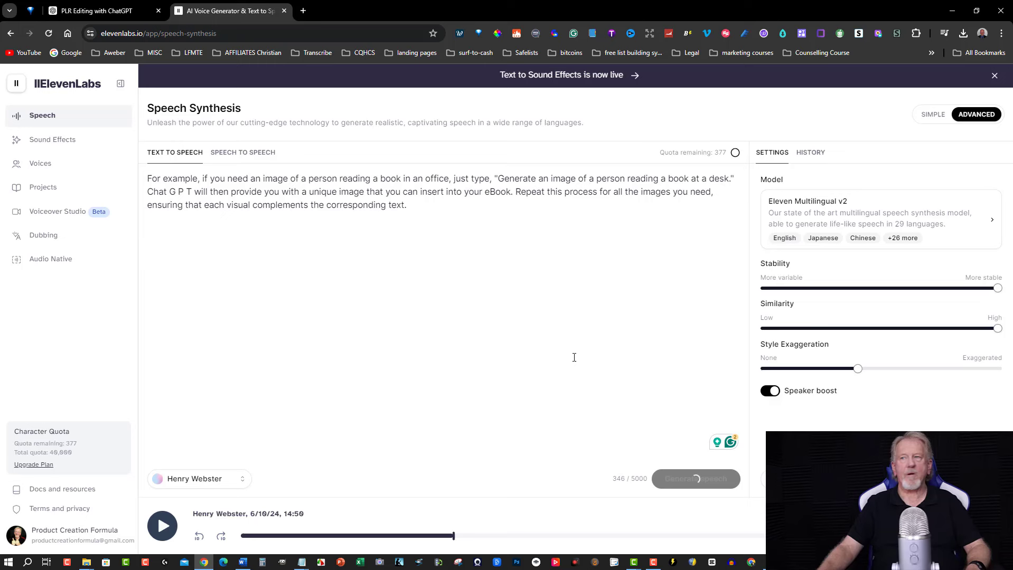
{"action": "left_click", "coordinate": [163, 526]}
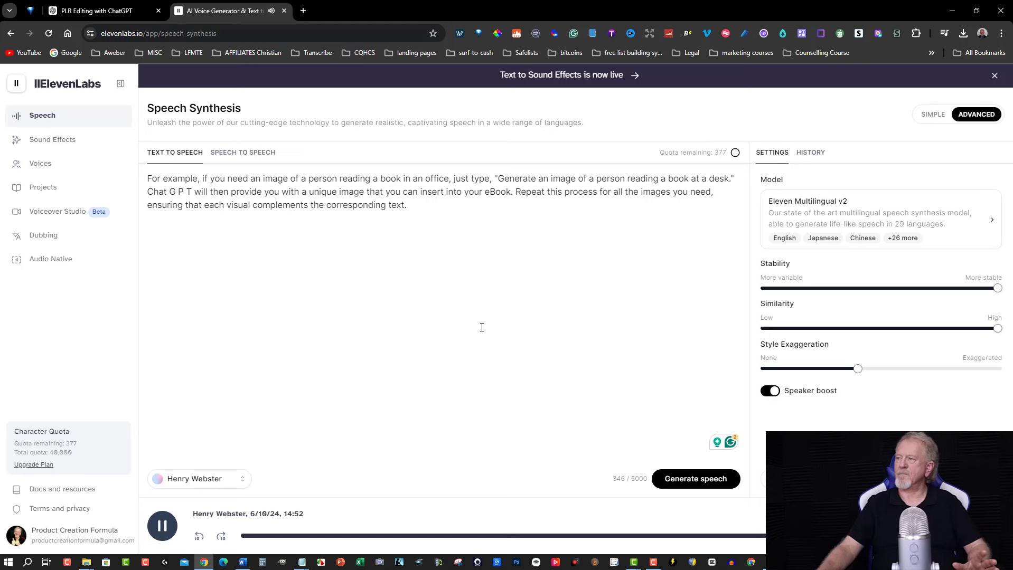
{"action": "left_click", "coordinate": [162, 526]}
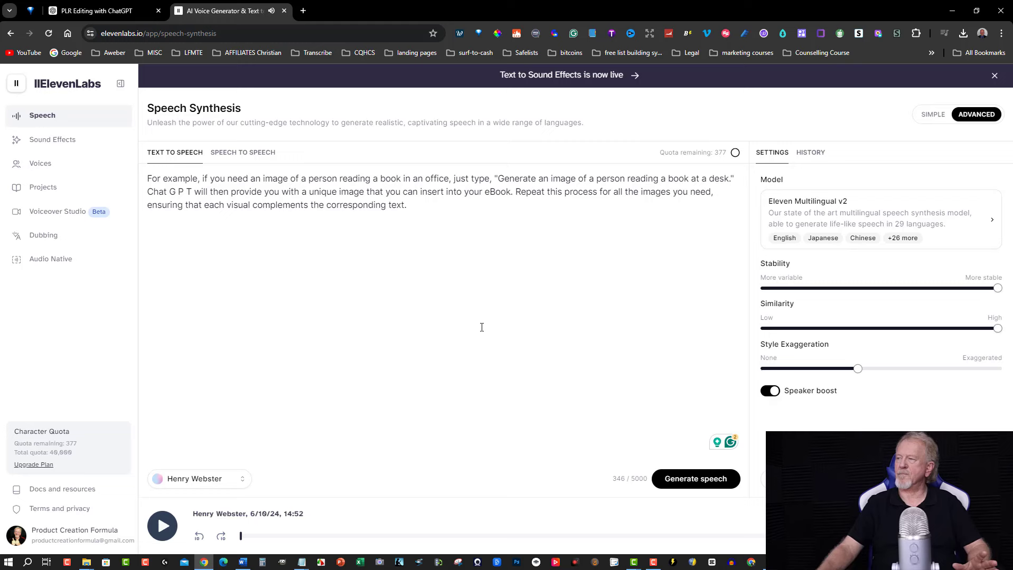